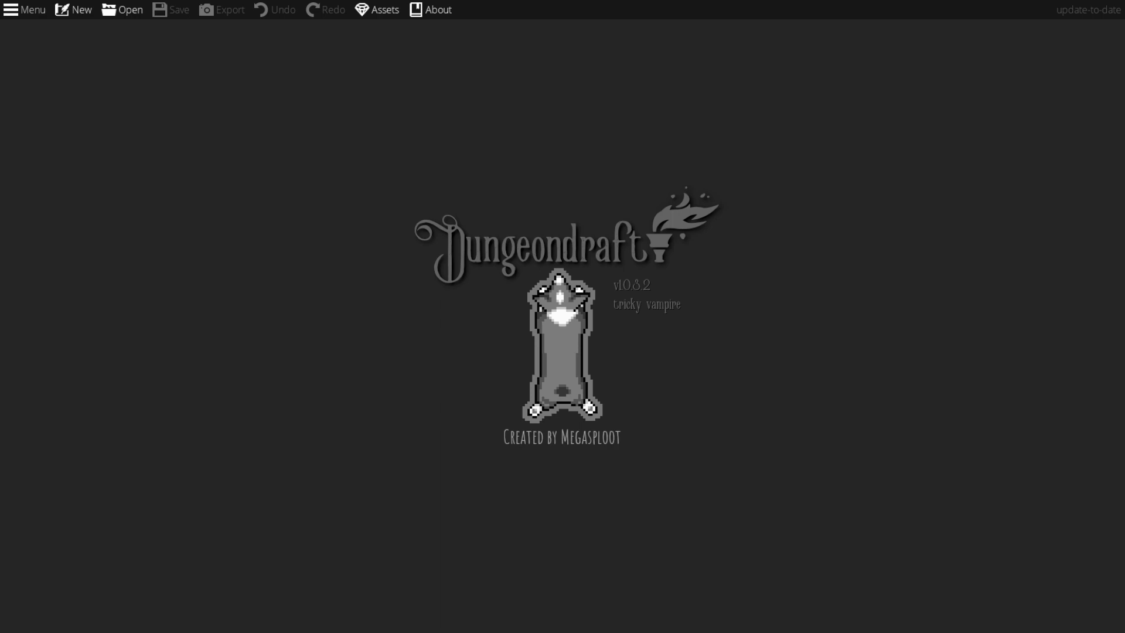
Step: Create a new blank map 50 tiles wide by 36 tiles high
{"action": "left_click", "coordinate": [81, 9]}
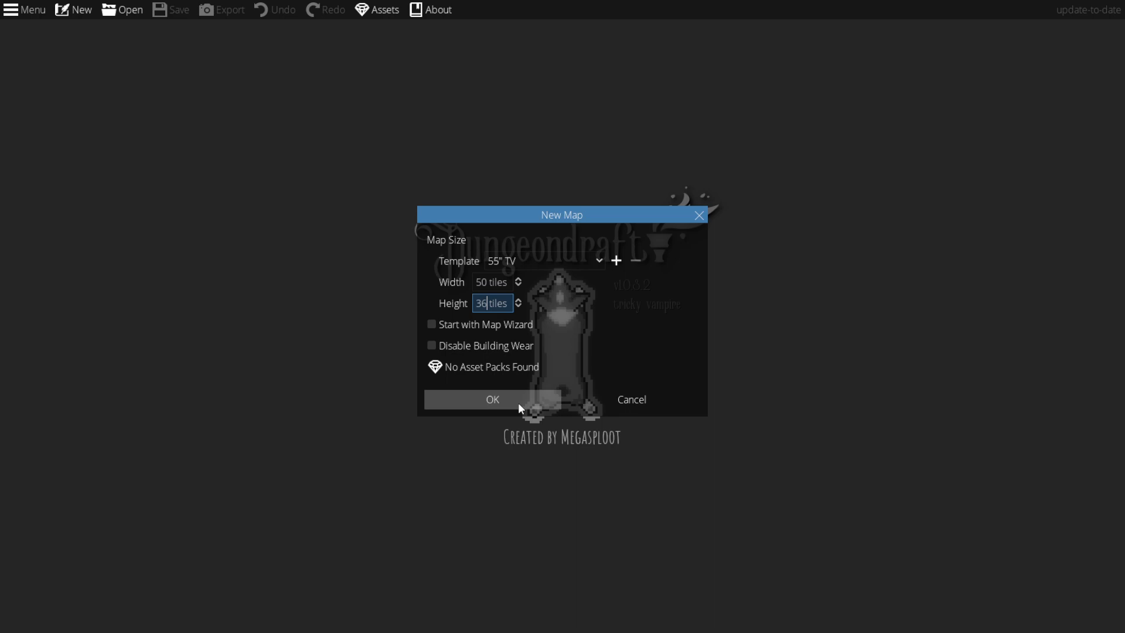
{"action": "left_click", "coordinate": [493, 400]}
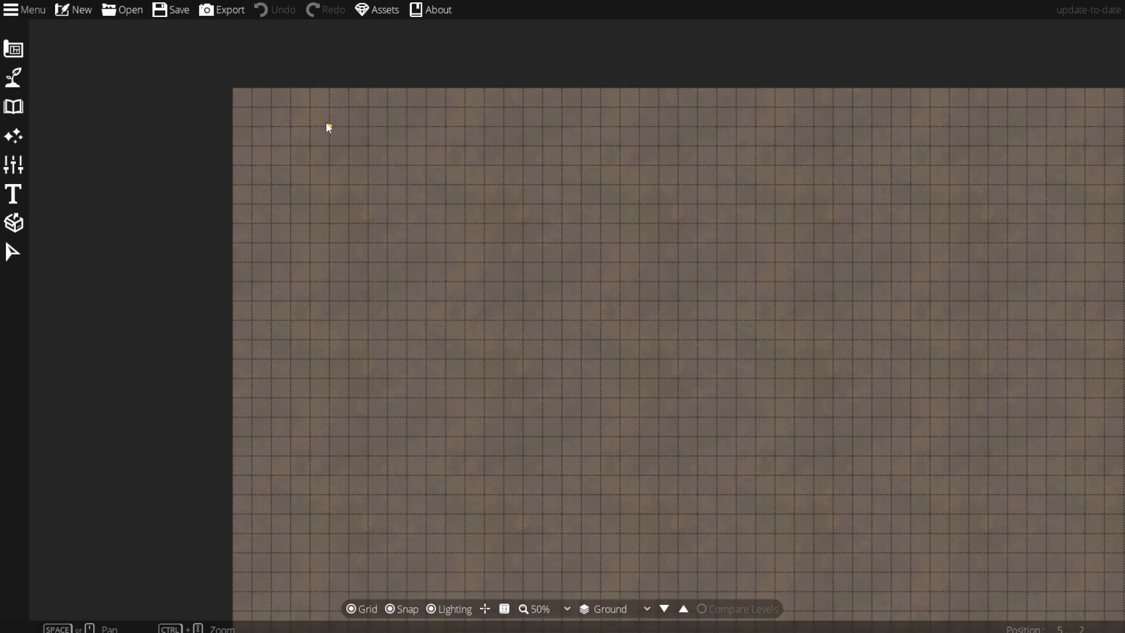
Step: Set the Building Tool to a wooden plank floor texture with a stone wall style
{"action": "left_click", "coordinate": [13, 48]}
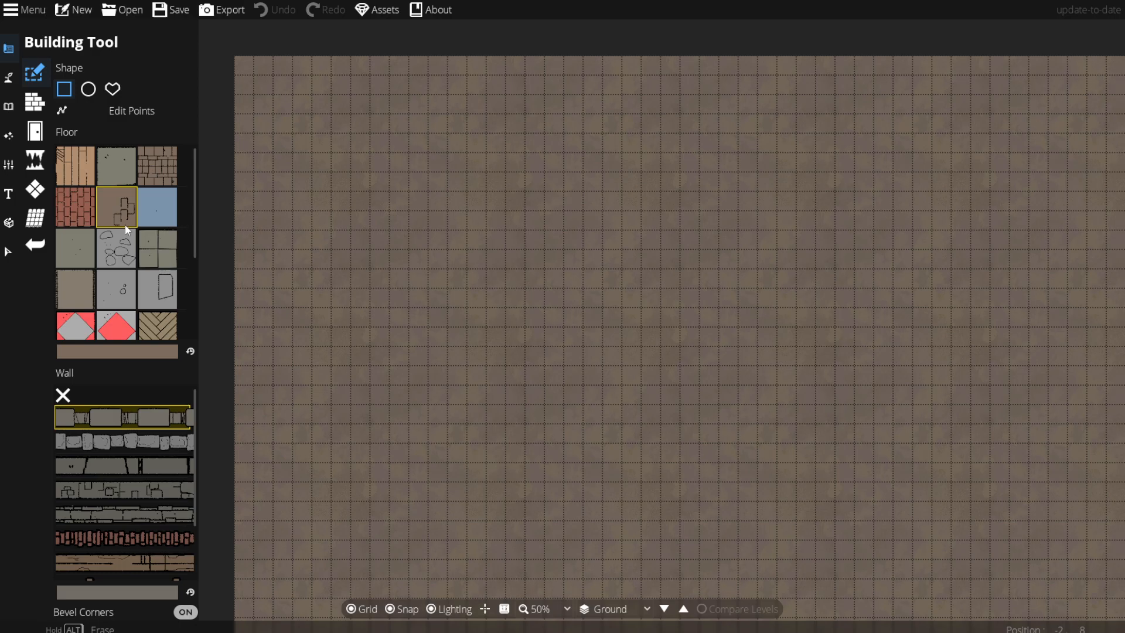
{"action": "left_click", "coordinate": [124, 563]}
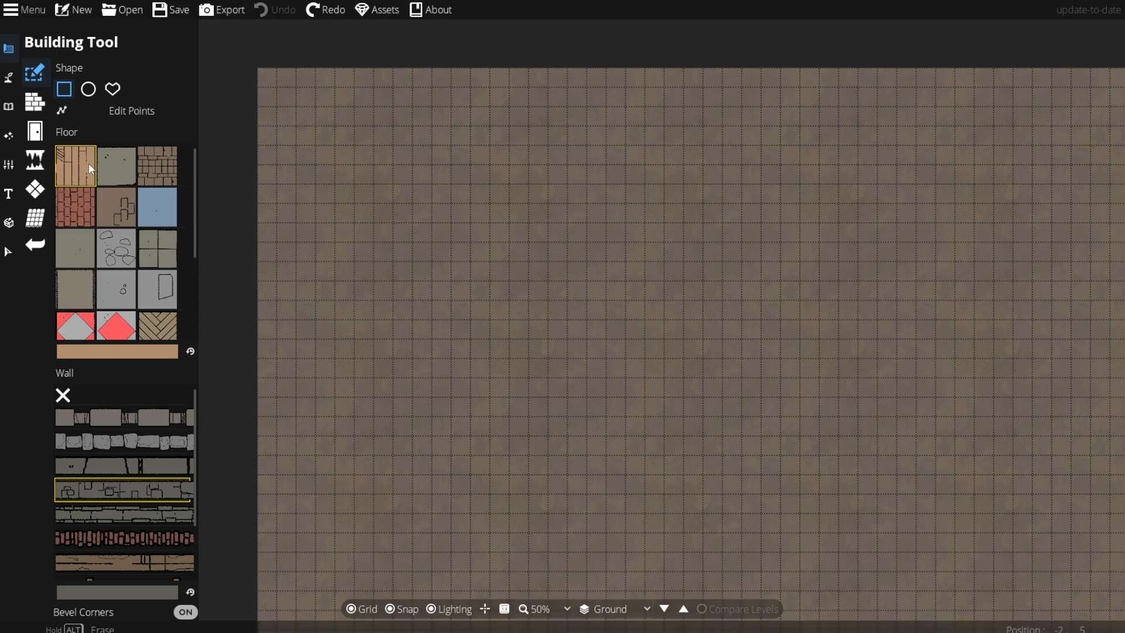
Step: Draw an L-shaped wooden-floored, walled room near the map's top-left
{"action": "left_click_drag", "start_coordinate": [277, 86], "coordinate": [428, 359]}
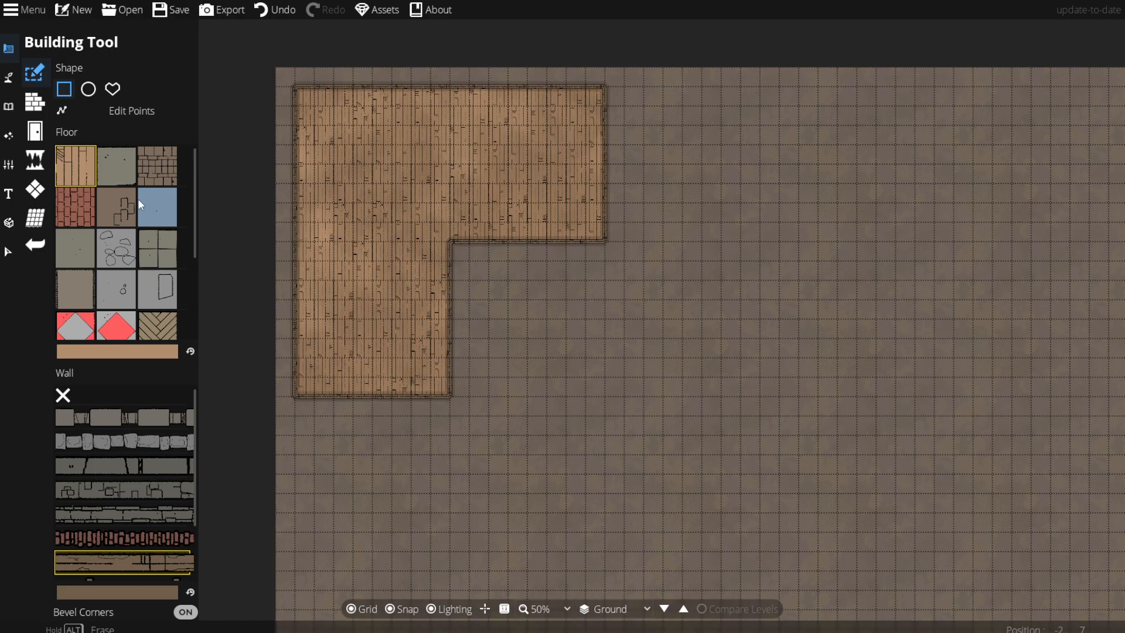
{"action": "left_click", "coordinate": [9, 106]}
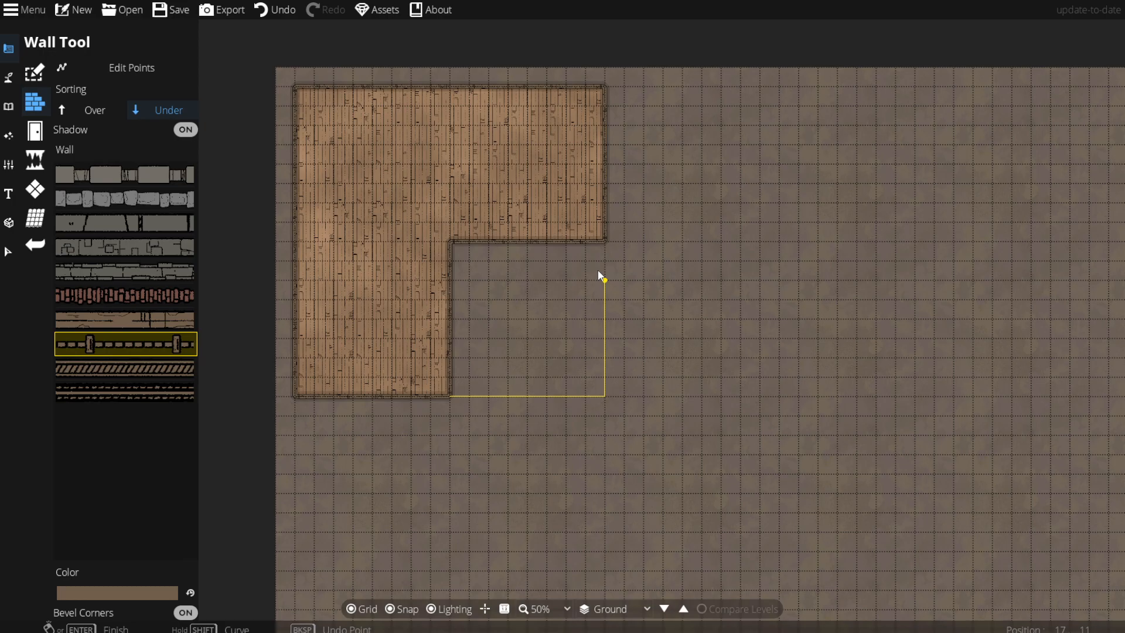
Step: Finish the fence wall enclosing the square yard beside the room
{"action": "left_click", "coordinate": [184, 130]}
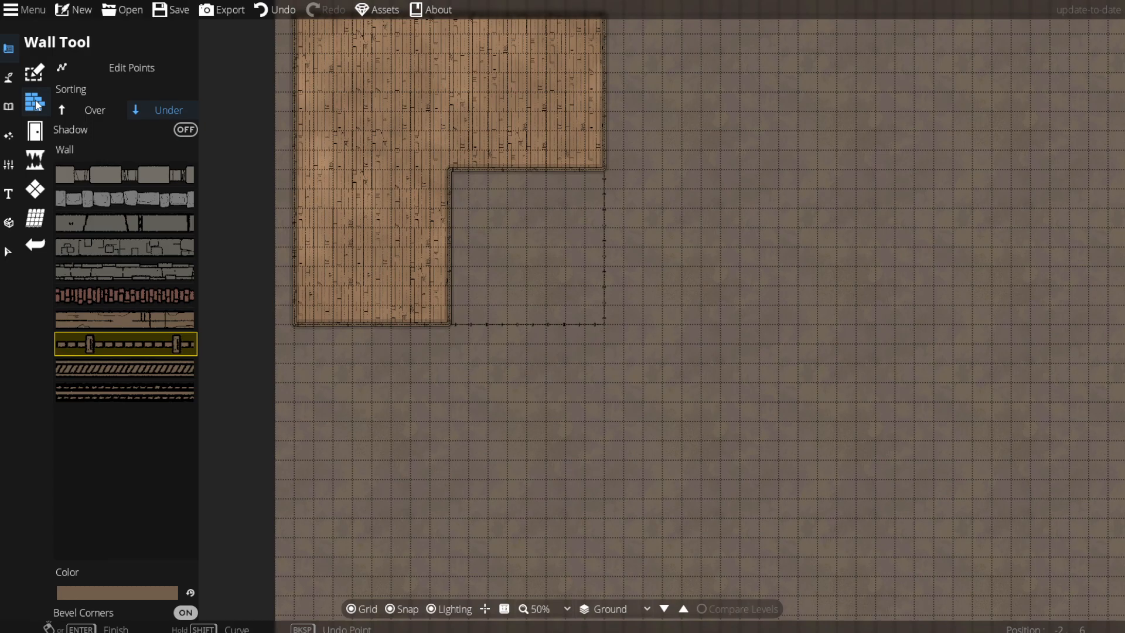
{"action": "left_click", "coordinate": [9, 77]}
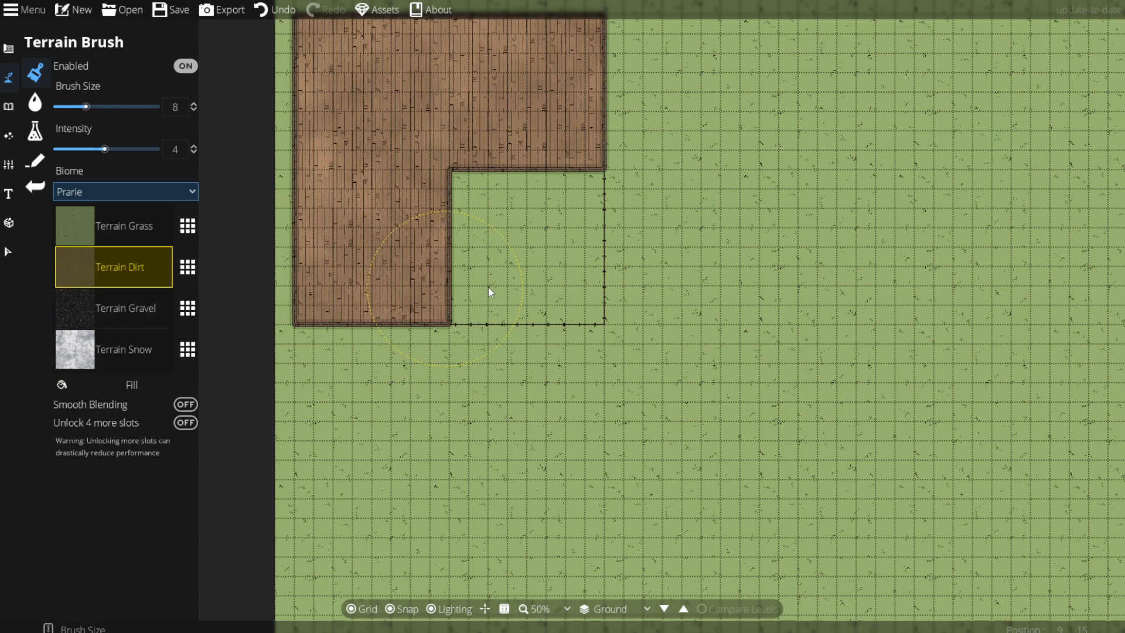
Step: Paint dirt terrain over the grass below the fenced yard
{"action": "left_click_drag", "start_coordinate": [105, 149], "coordinate": [154, 149]}
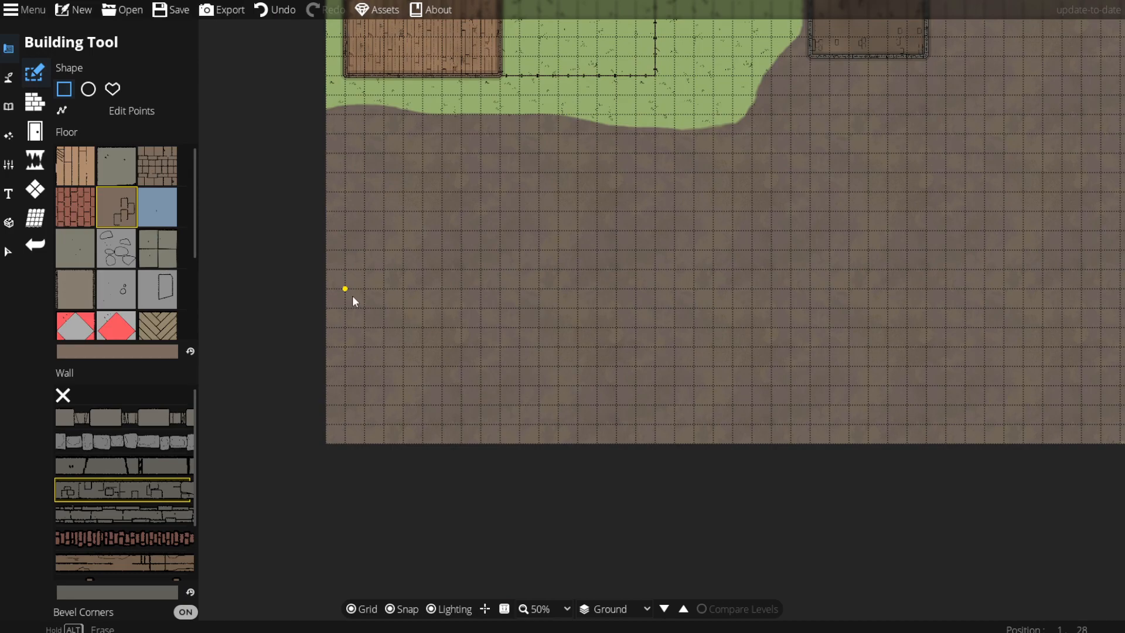
Step: Draw a stone-floored room on the dirt area below the yard
{"action": "left_click_drag", "start_coordinate": [345, 289], "coordinate": [549, 288]}
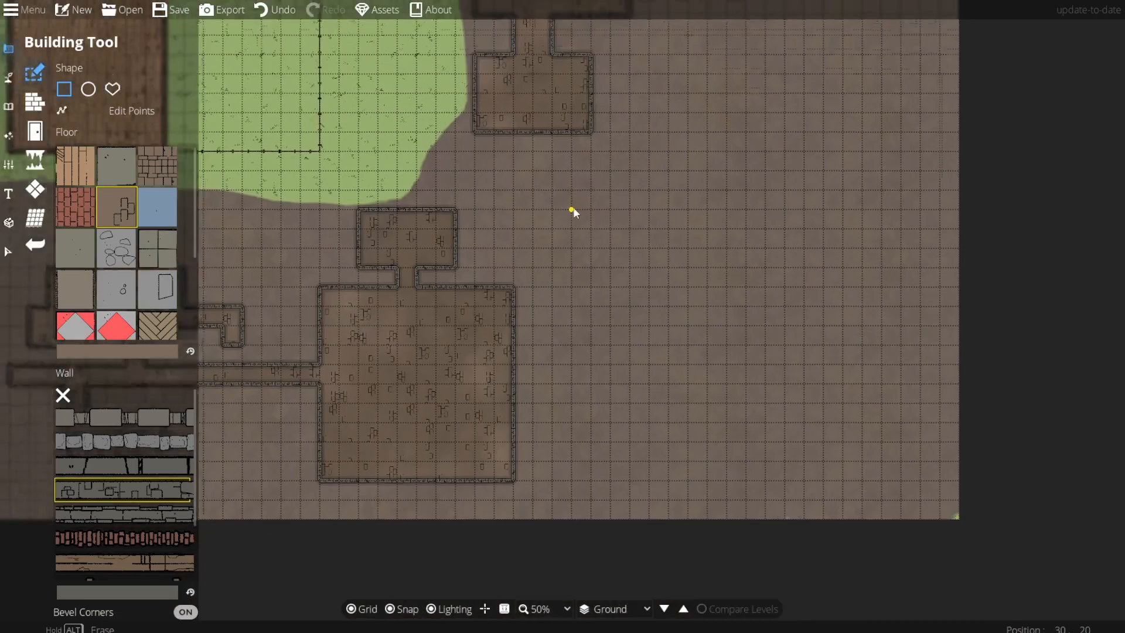
Step: Add a winding stone corridor linking further rooms in the dungeon
{"action": "left_click_drag", "start_coordinate": [574, 212], "coordinate": [466, 321]}
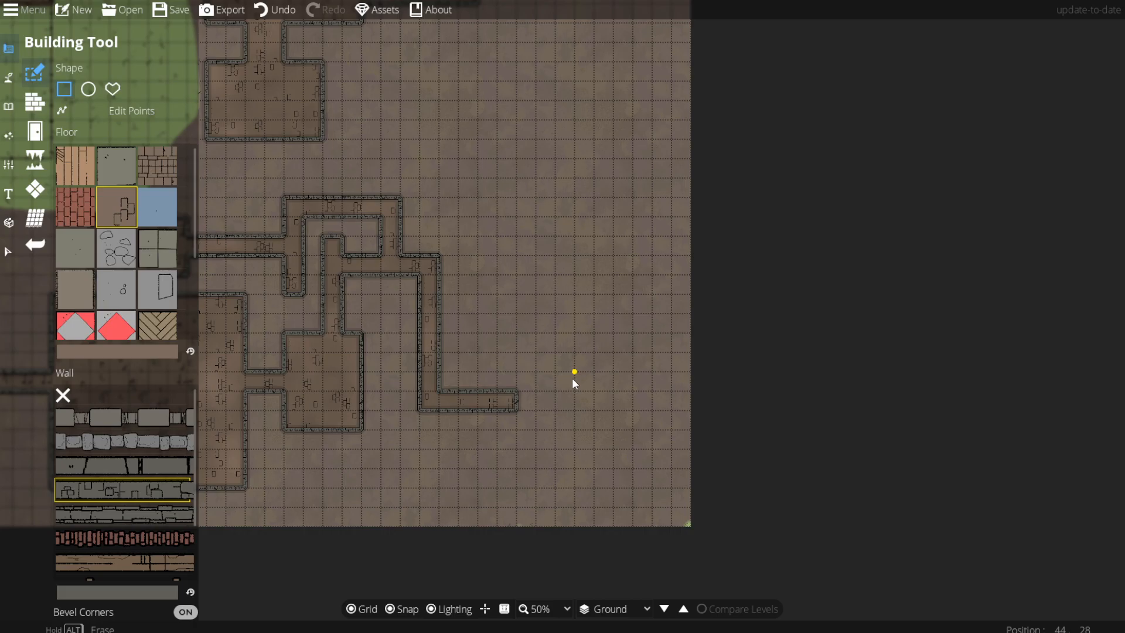
Step: Draw a large stone room at the lower right with a narrow corridor
{"action": "left_click_drag", "start_coordinate": [574, 372], "coordinate": [656, 470]}
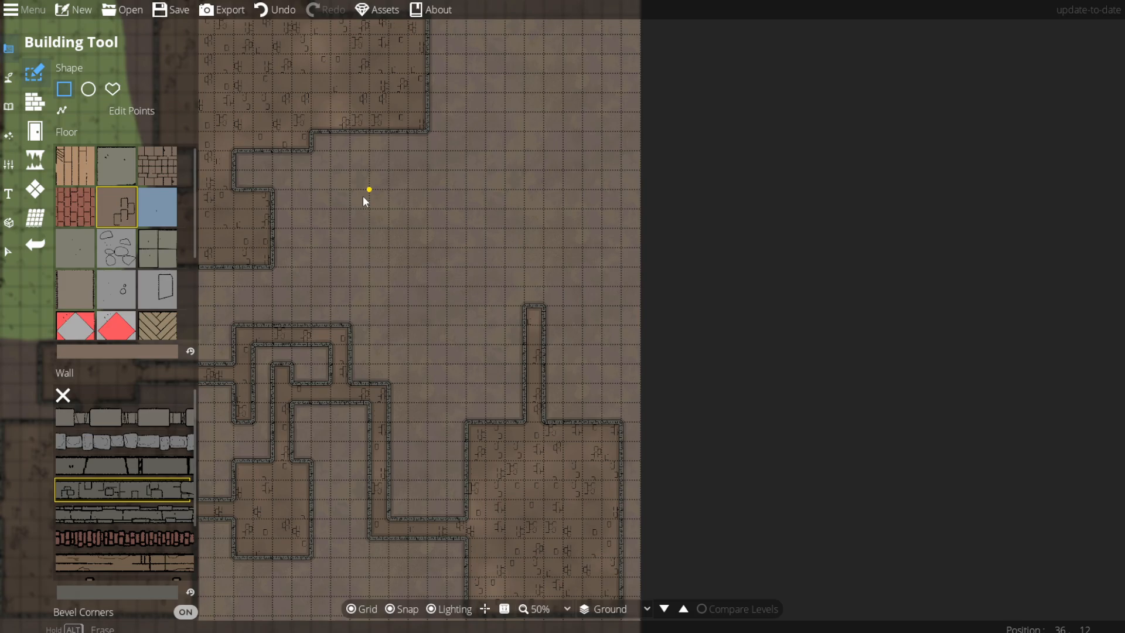
{"action": "left_click_drag", "start_coordinate": [366, 201], "coordinate": [509, 231]}
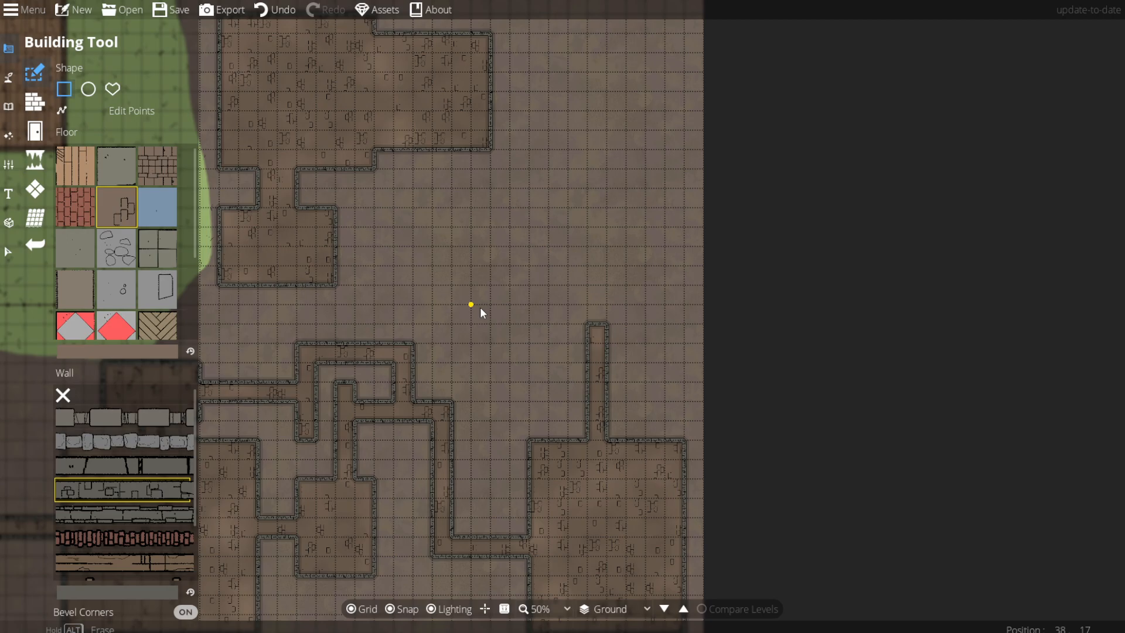
{"action": "mouse_move", "coordinate": [625, 204]}
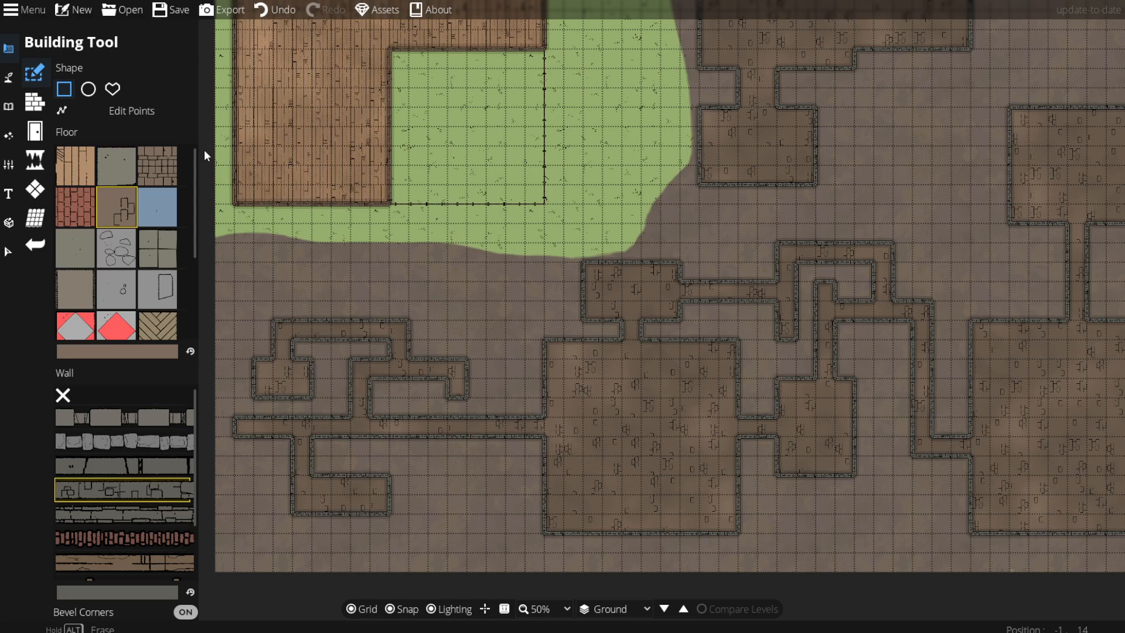
Step: Switch from the Building Tool to the Wall Tool for freestanding walls
{"action": "left_click", "coordinate": [9, 77]}
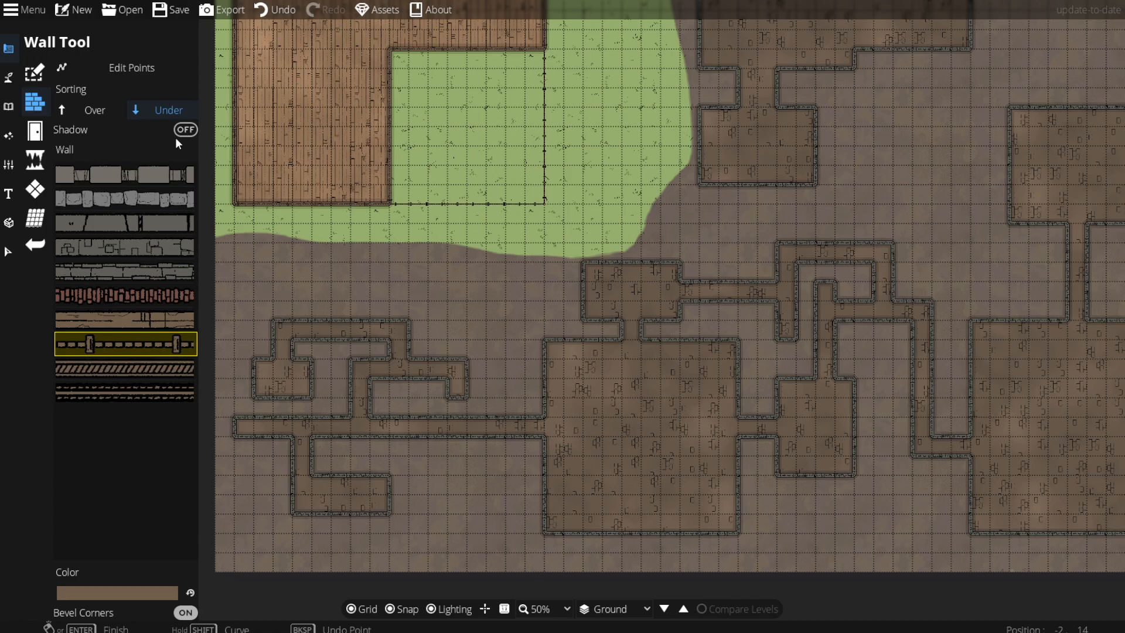
Step: Choose the plain stone wall style for the interior wall
{"action": "left_click", "coordinate": [124, 246]}
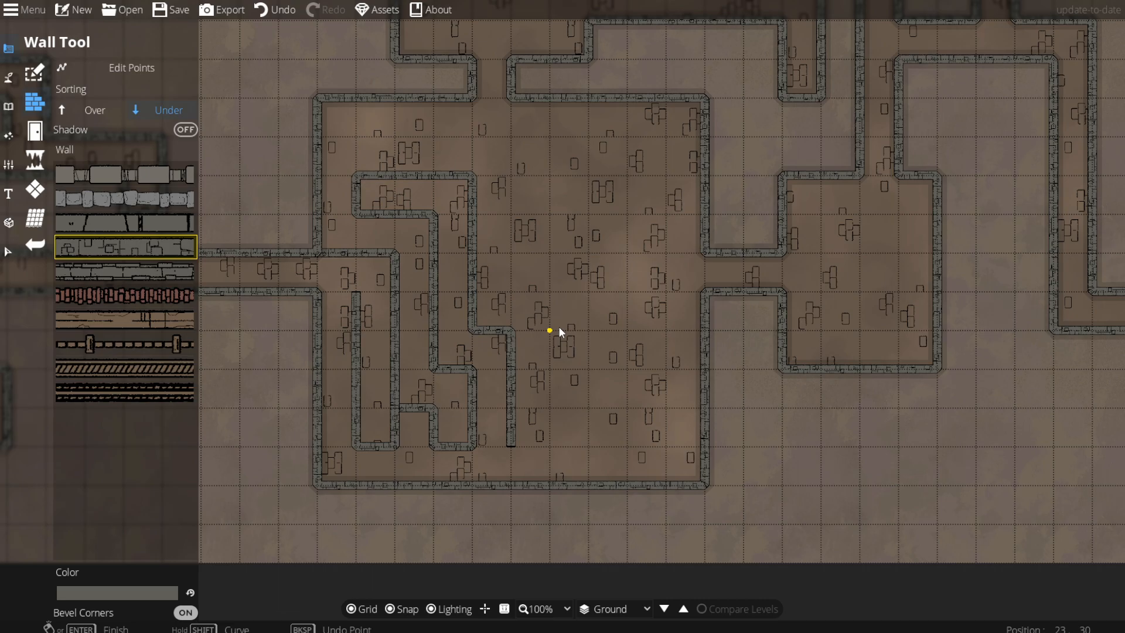
Step: Start another freestanding interior stone wall in the room
{"action": "left_click", "coordinate": [357, 139]}
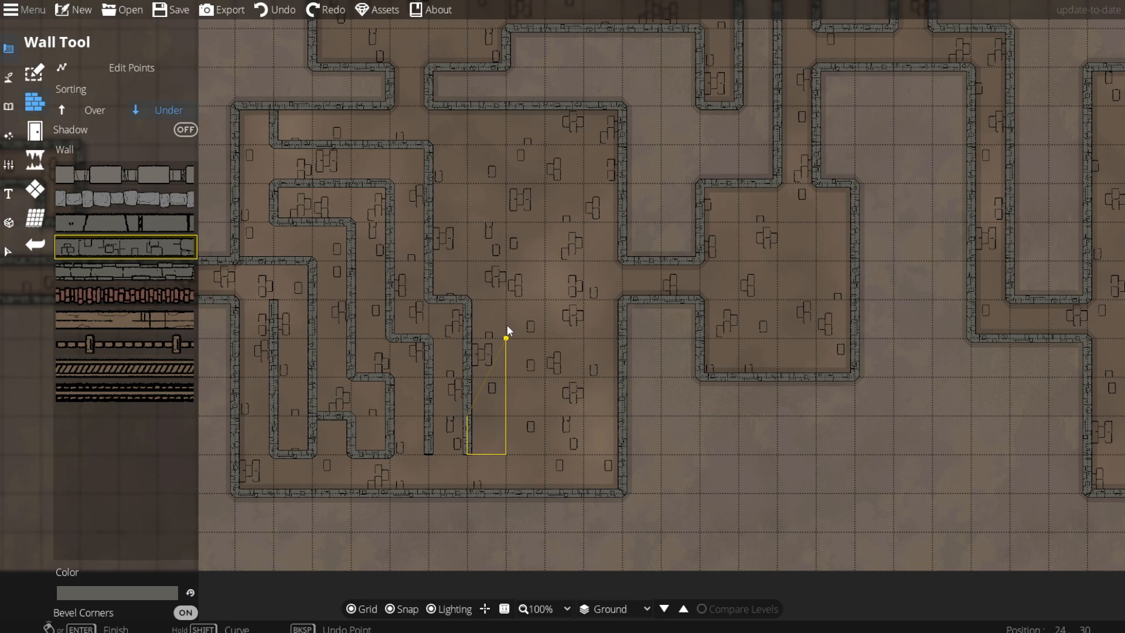
{"action": "mouse_move", "coordinate": [512, 221]}
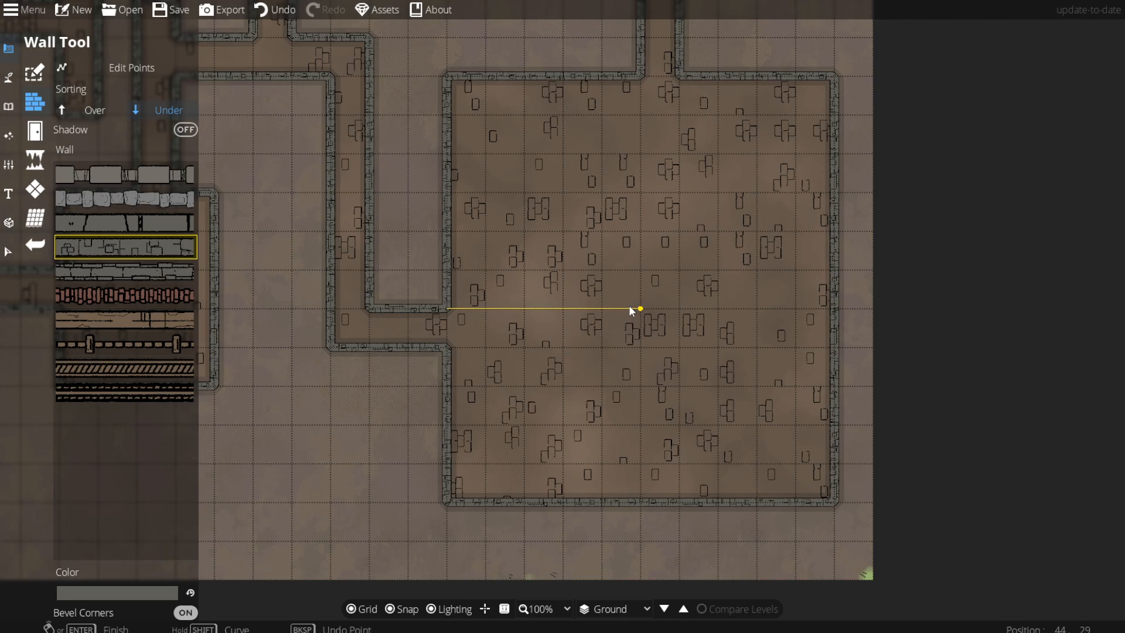
{"action": "mouse_move", "coordinate": [646, 317]}
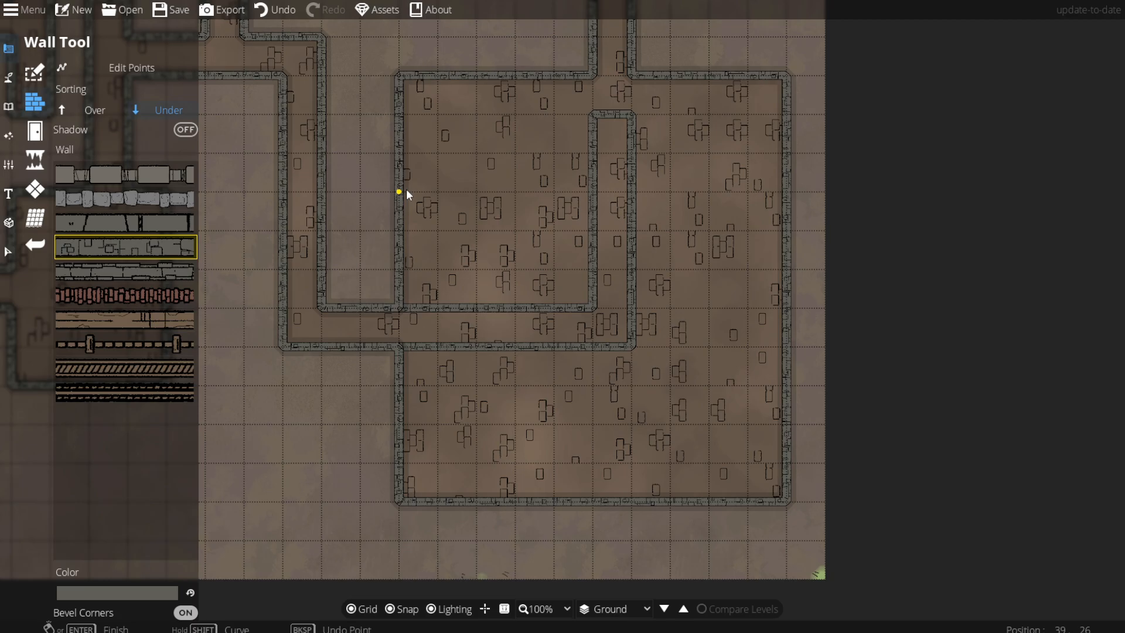
Step: Draw a short dividing stone wall forming a small chamber across the upper room
{"action": "left_click", "coordinate": [476, 153]}
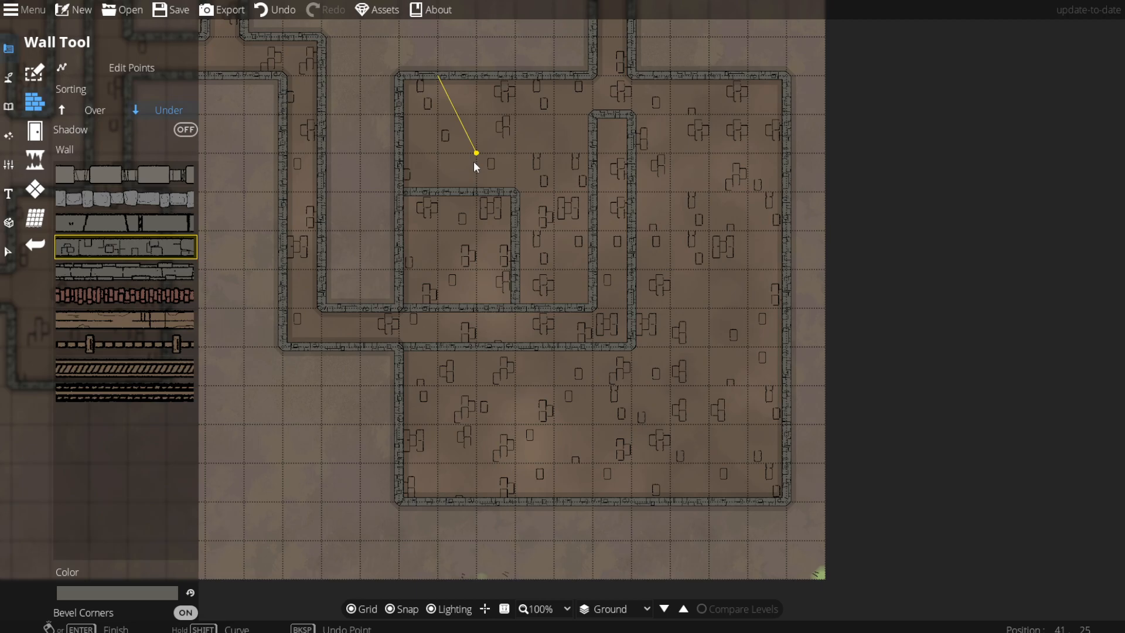
{"action": "left_click", "coordinate": [553, 192]}
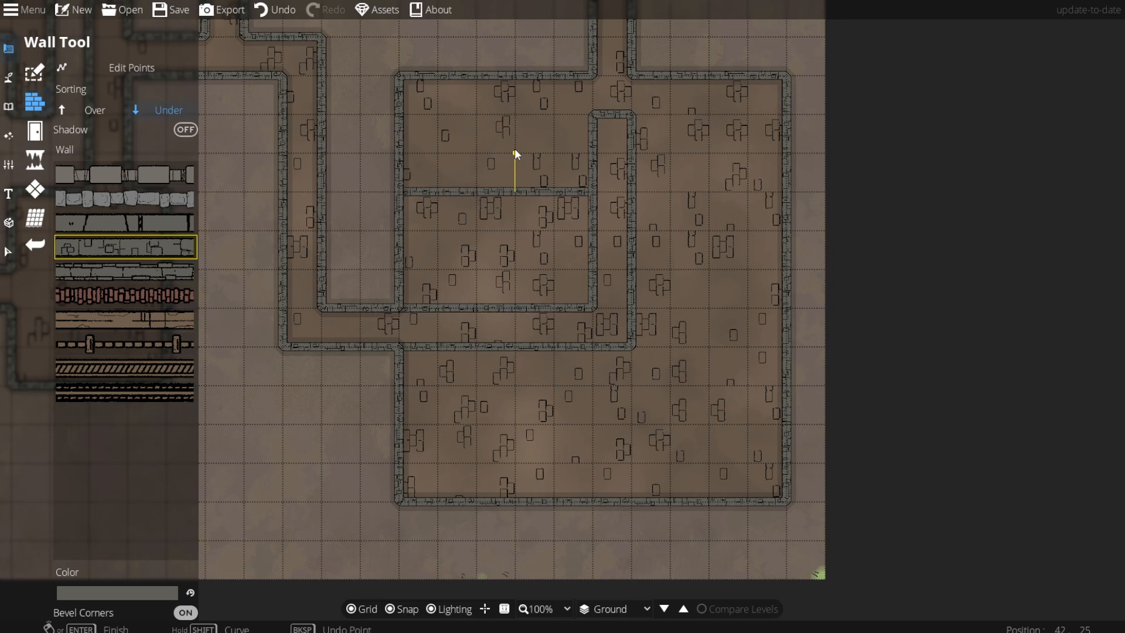
{"action": "left_click", "coordinate": [514, 154]}
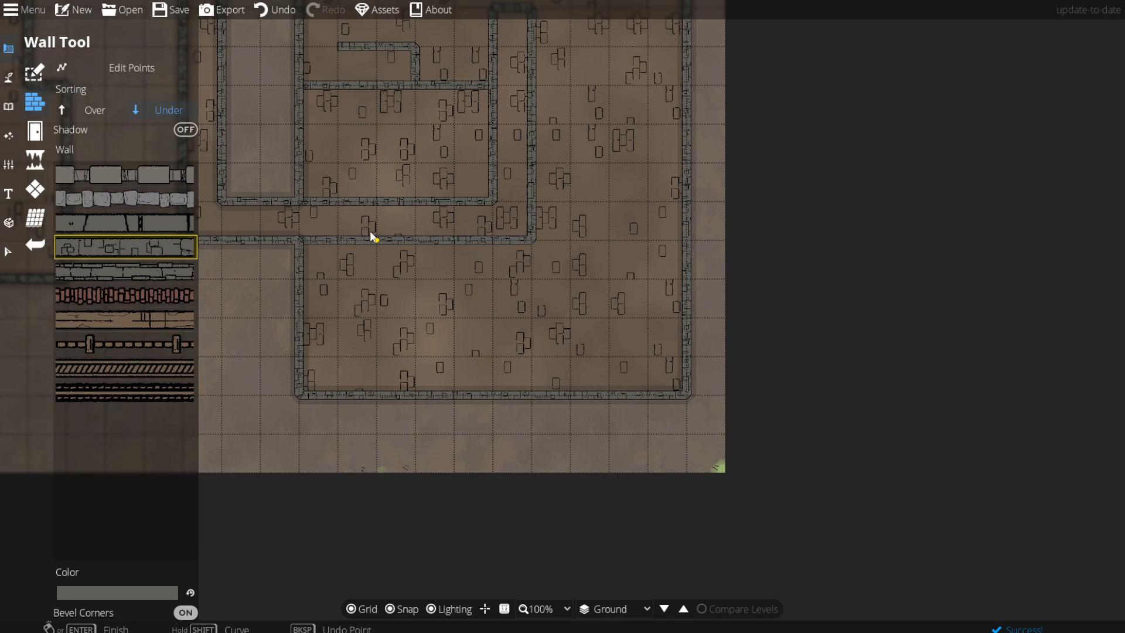
Step: Place a short stone wall point inside the upper room's lower part
{"action": "left_click", "coordinate": [531, 357]}
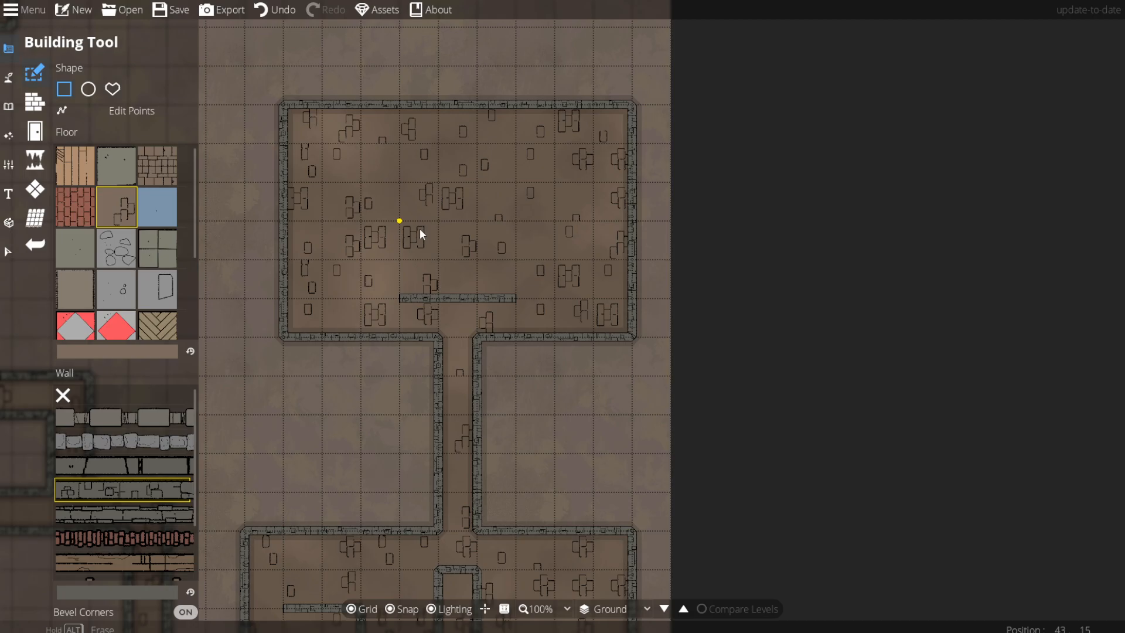
Step: Switch back to the Wall Tool for drawing wooden plank walls
{"action": "left_click", "coordinate": [10, 106]}
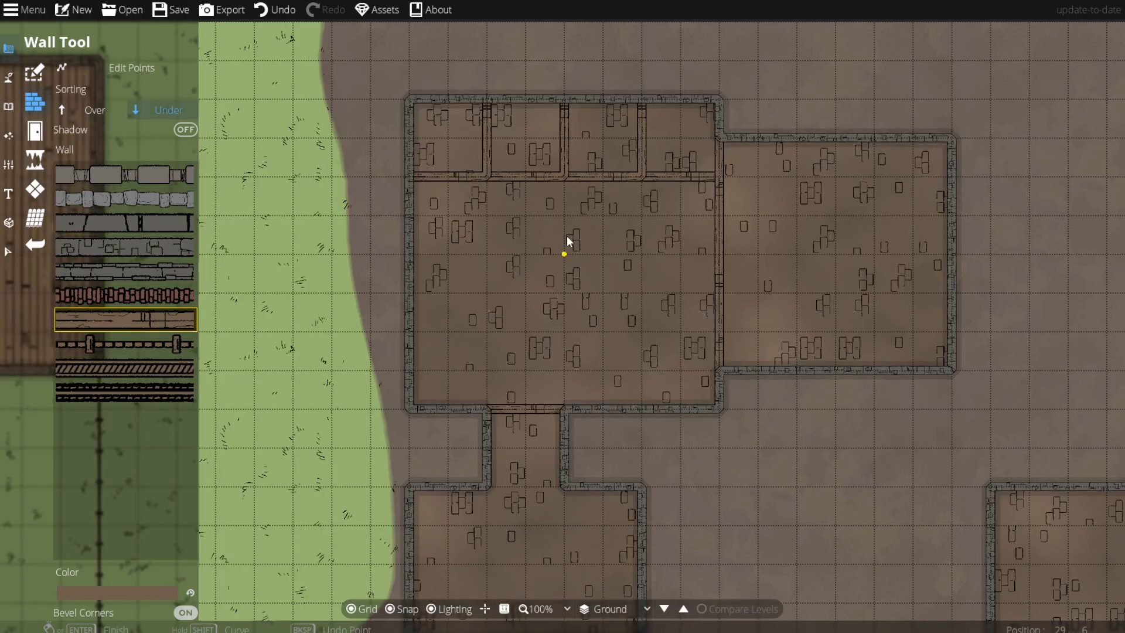
{"action": "left_click", "coordinate": [486, 332]}
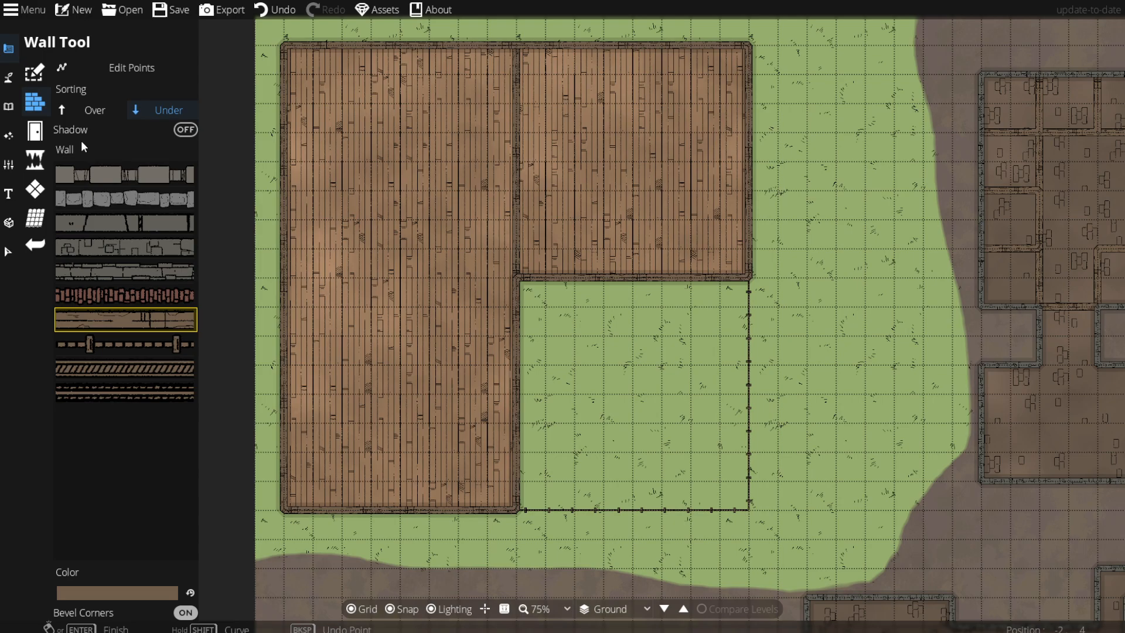
Step: Select a tool from the left toolbar to continue on the wooden building
{"action": "left_click", "coordinate": [9, 107]}
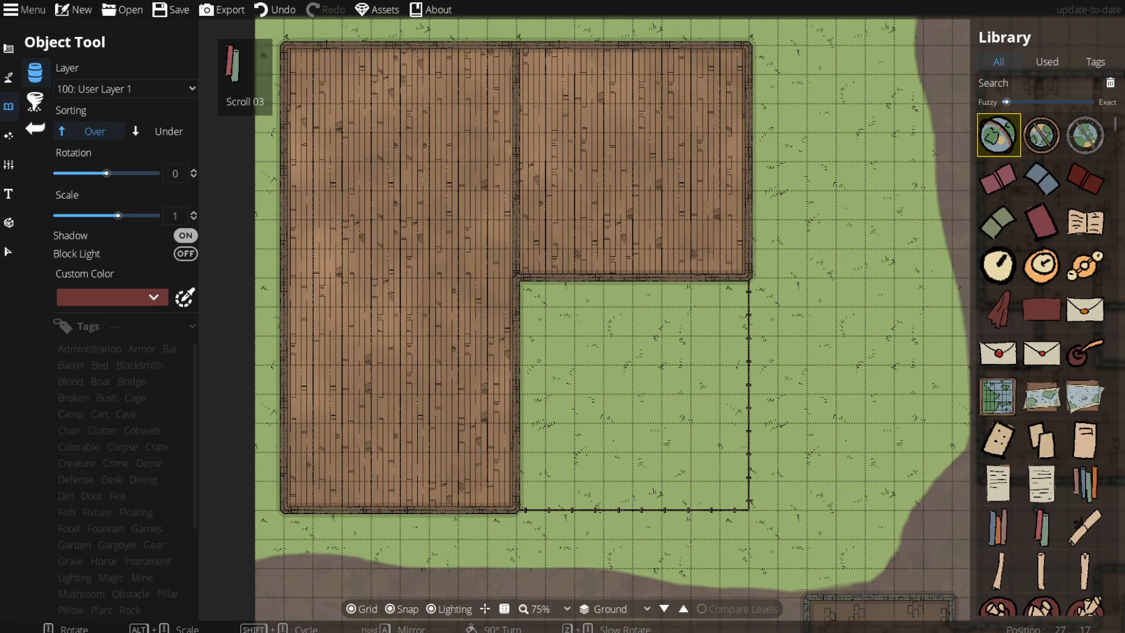
{"action": "scroll", "scroll_direction": "down", "scroll_amount": 3}
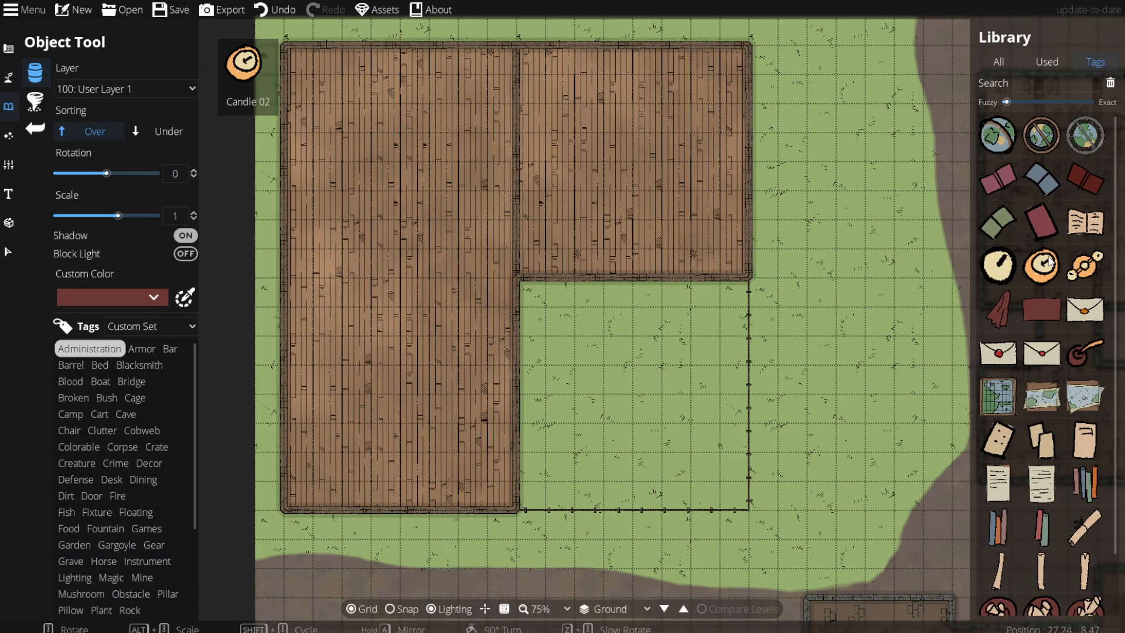
{"action": "left_click", "coordinate": [998, 330]}
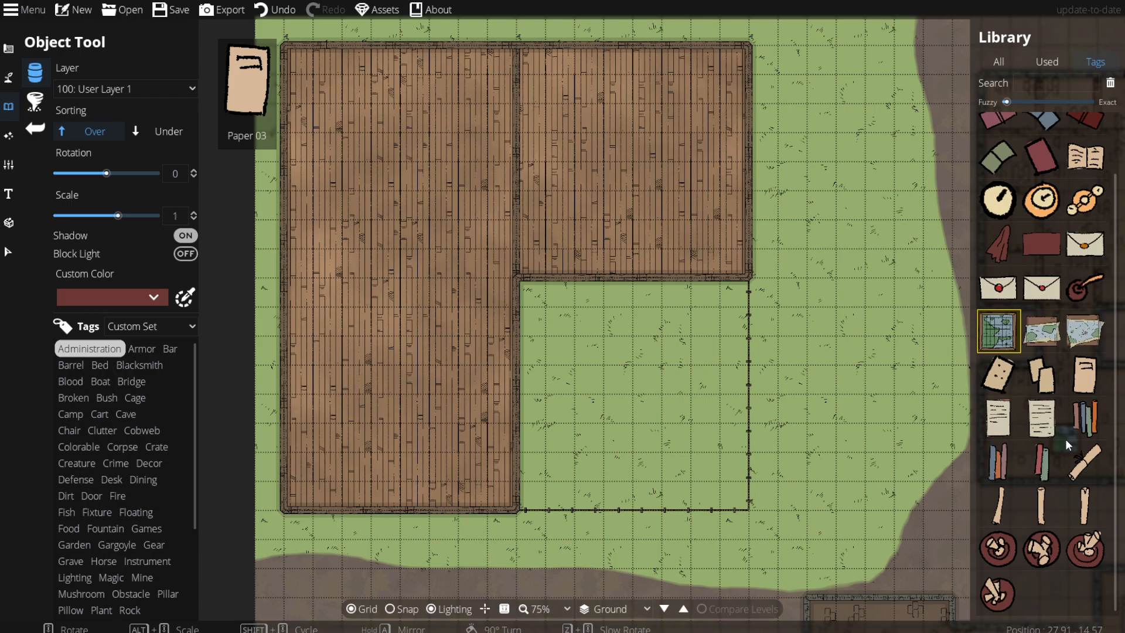
{"action": "left_click", "coordinate": [1046, 62]}
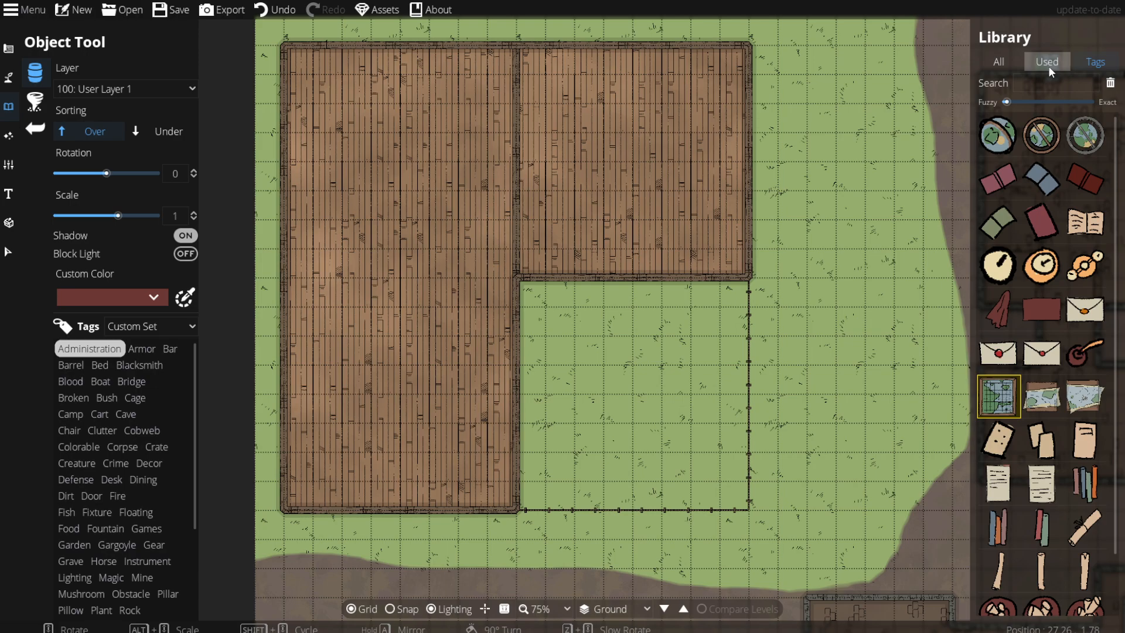
{"action": "left_click", "coordinate": [1095, 61]}
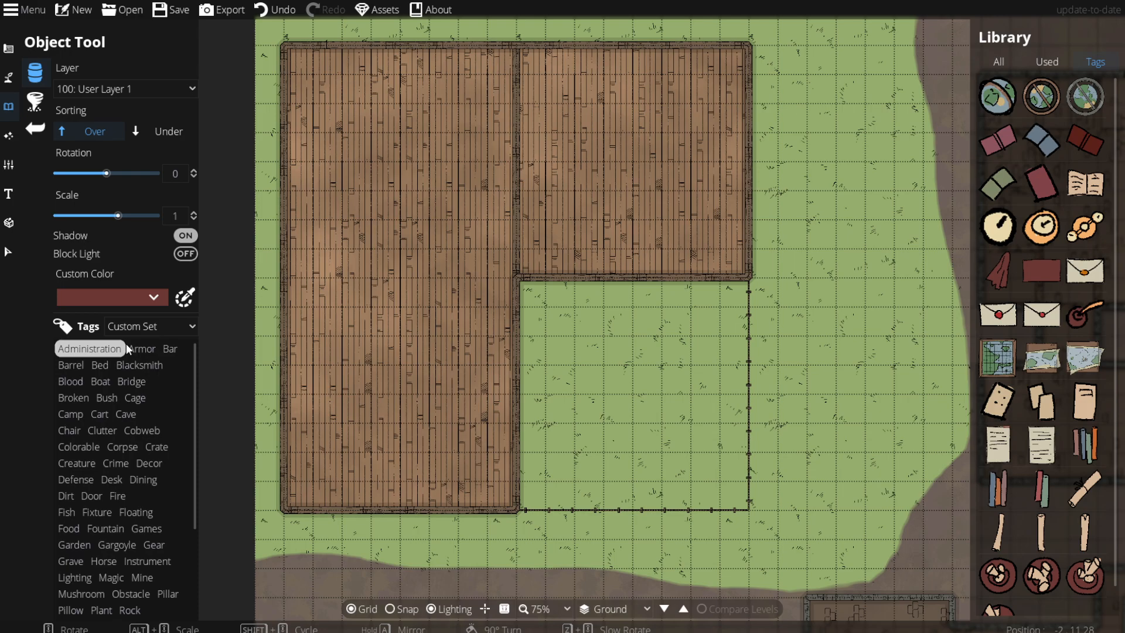
{"action": "mouse_move", "coordinate": [103, 531]}
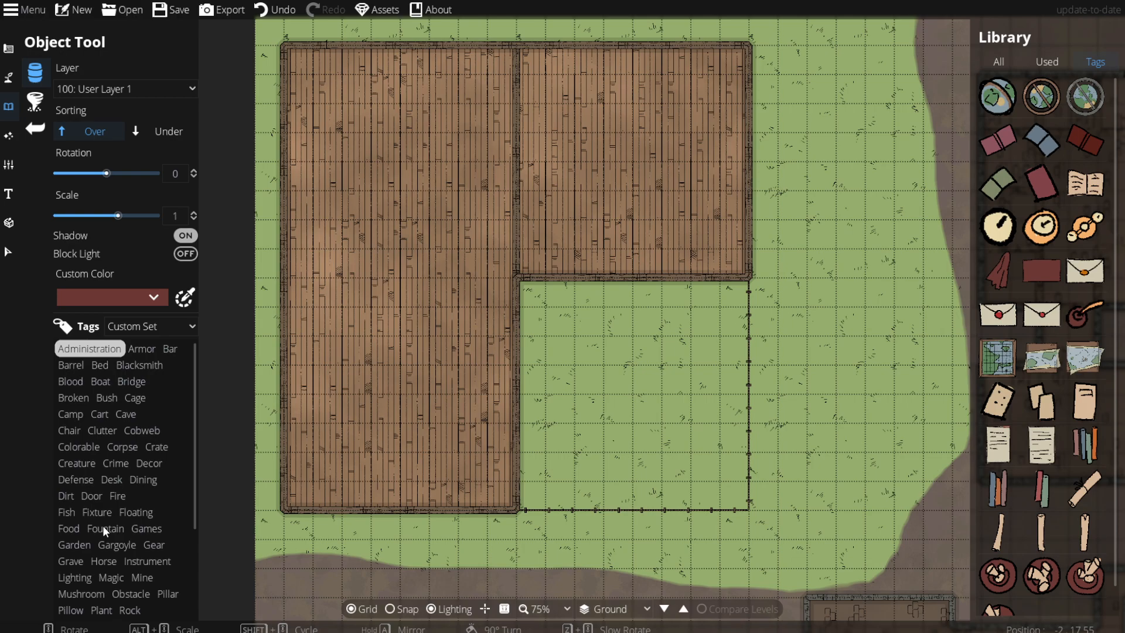
{"action": "scroll", "scroll_direction": "down", "scroll_amount": 3}
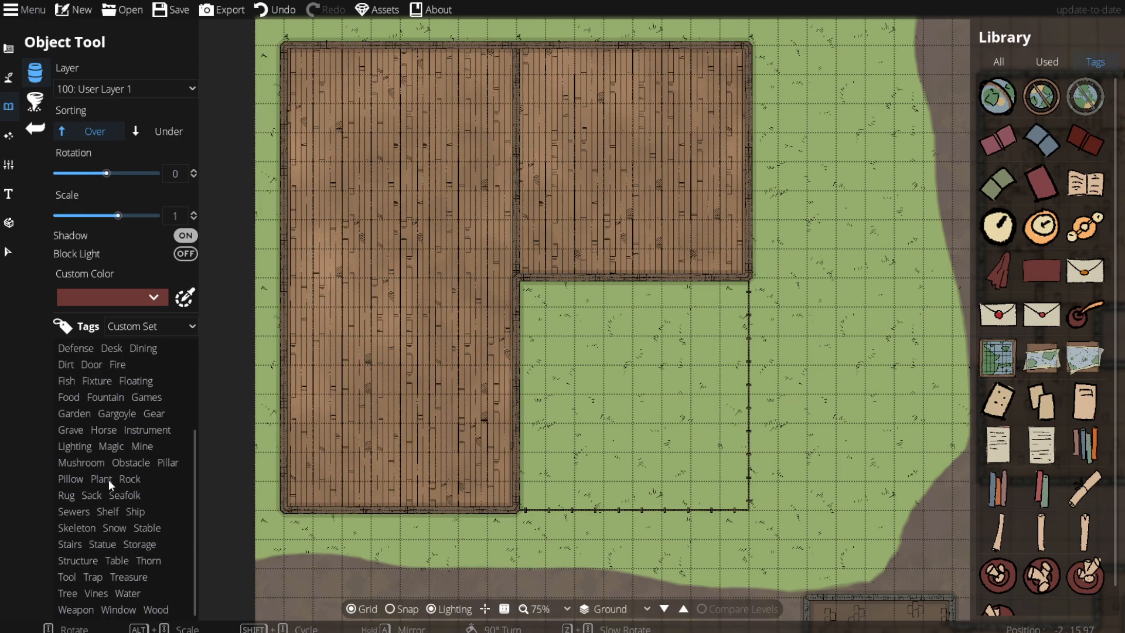
Step: Filter the library to shelves and place a shelf against the room's top wall
{"action": "left_click", "coordinate": [107, 511]}
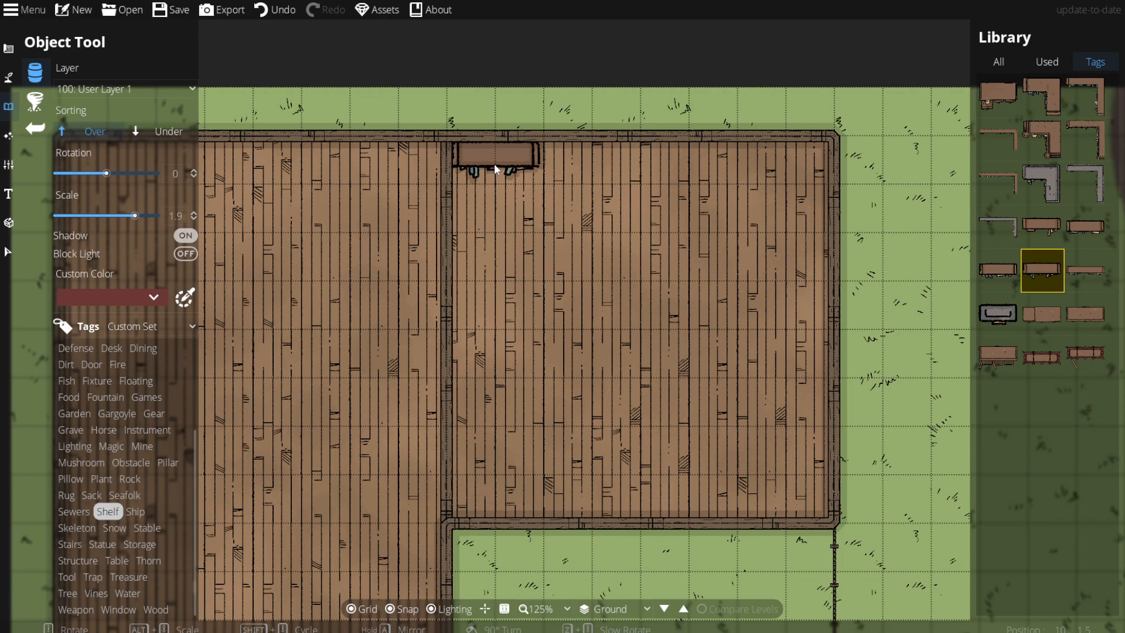
{"action": "left_click", "coordinate": [584, 157]}
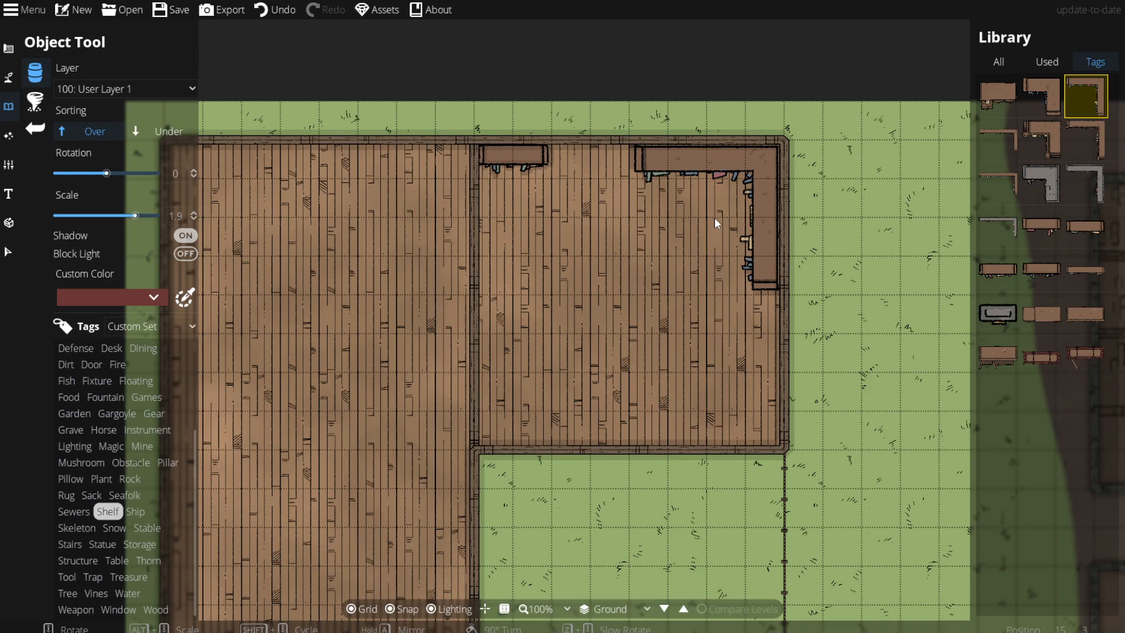
{"action": "left_click_drag", "start_coordinate": [105, 173], "coordinate": [131, 172]}
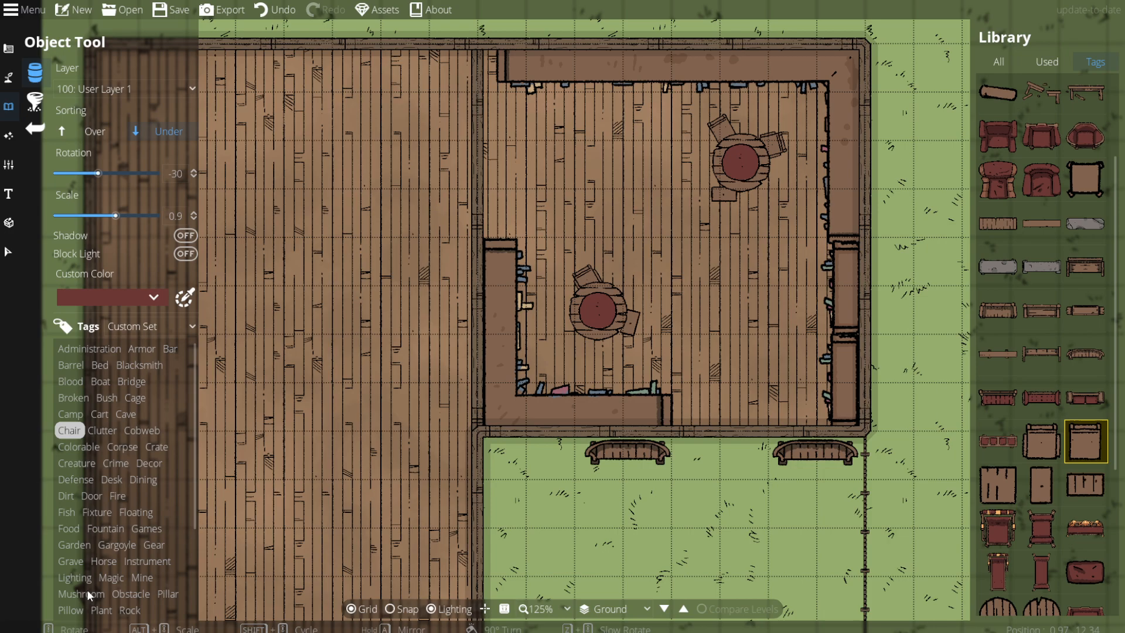
Step: Switch the asset library to another asset category
{"action": "left_click", "coordinate": [74, 577]}
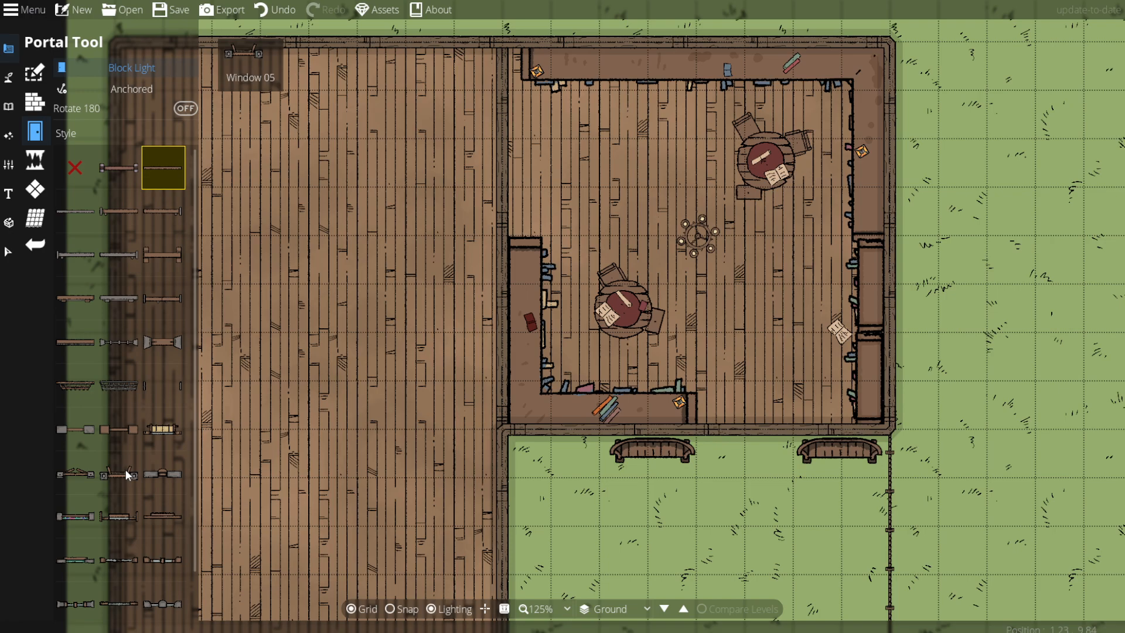
{"action": "mouse_move", "coordinate": [74, 299]}
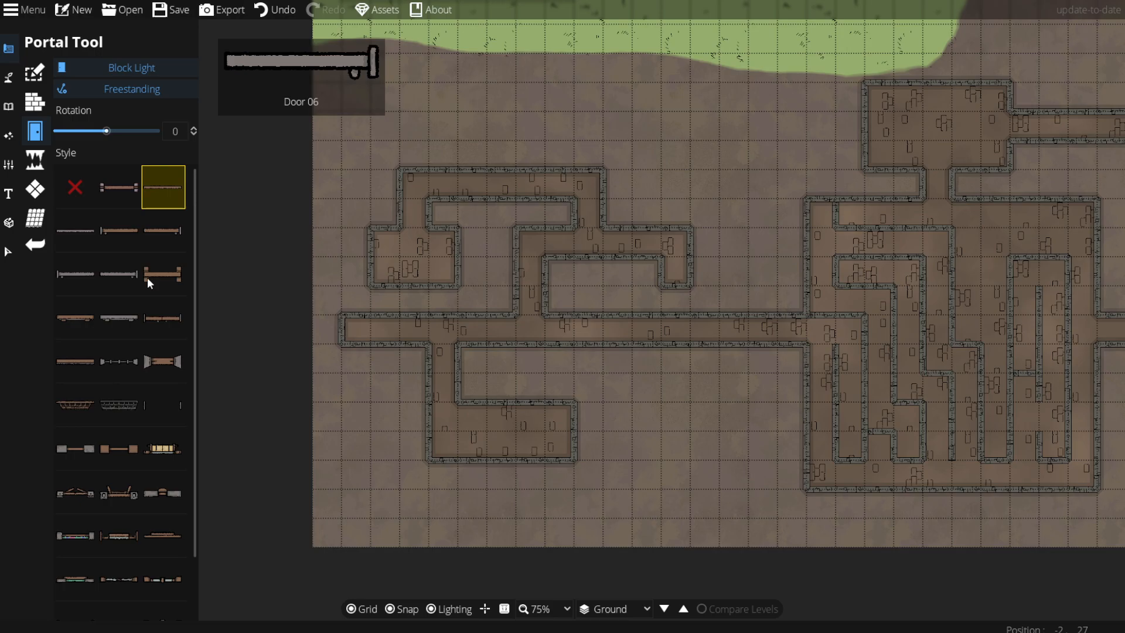
Step: Pick a wooden door design, then lay a thin bar portal along the interior wall
{"action": "left_click", "coordinate": [119, 404]}
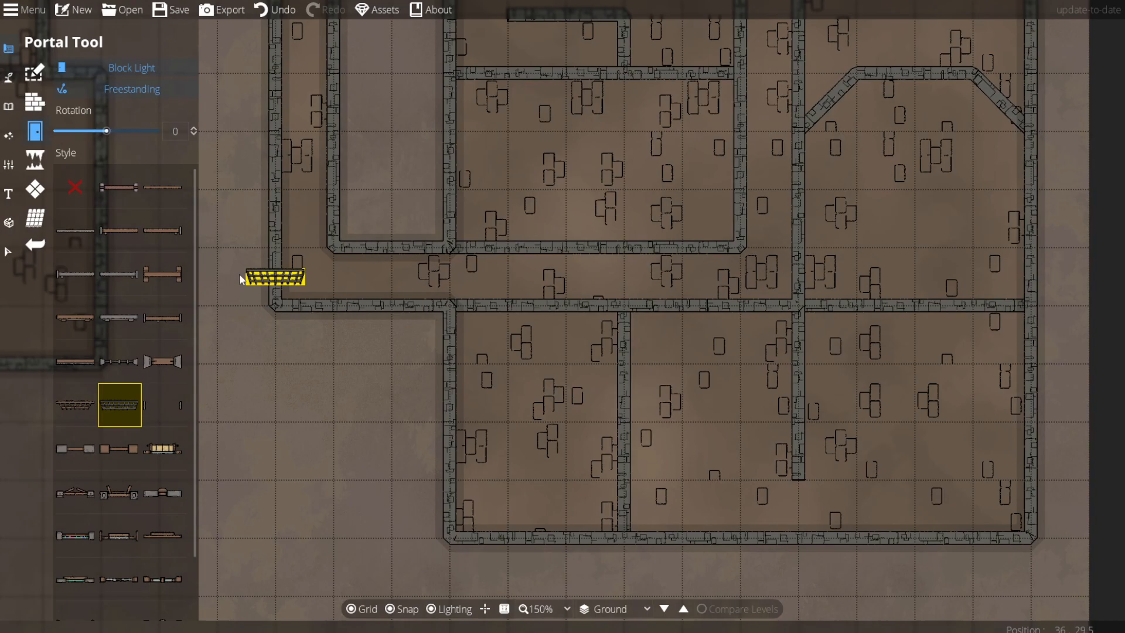
{"action": "left_click", "coordinate": [75, 231]}
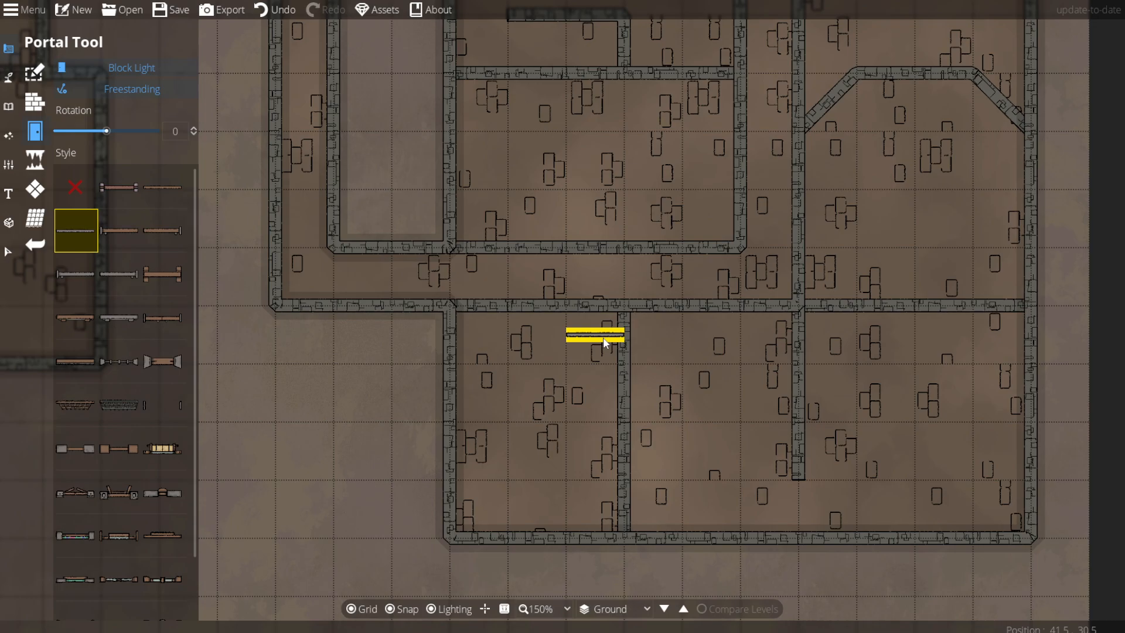
{"action": "left_click_drag", "start_coordinate": [595, 338], "coordinate": [538, 304]}
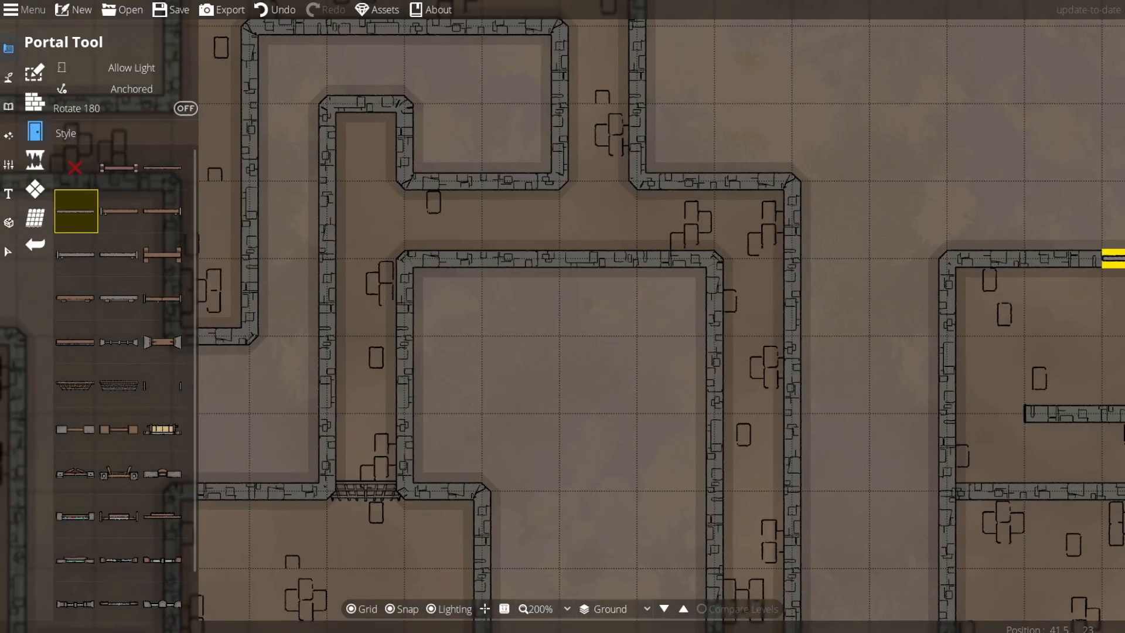
Step: Scroll down through the Portal Tool options
{"action": "scroll", "scroll_direction": "down", "scroll_amount": 3}
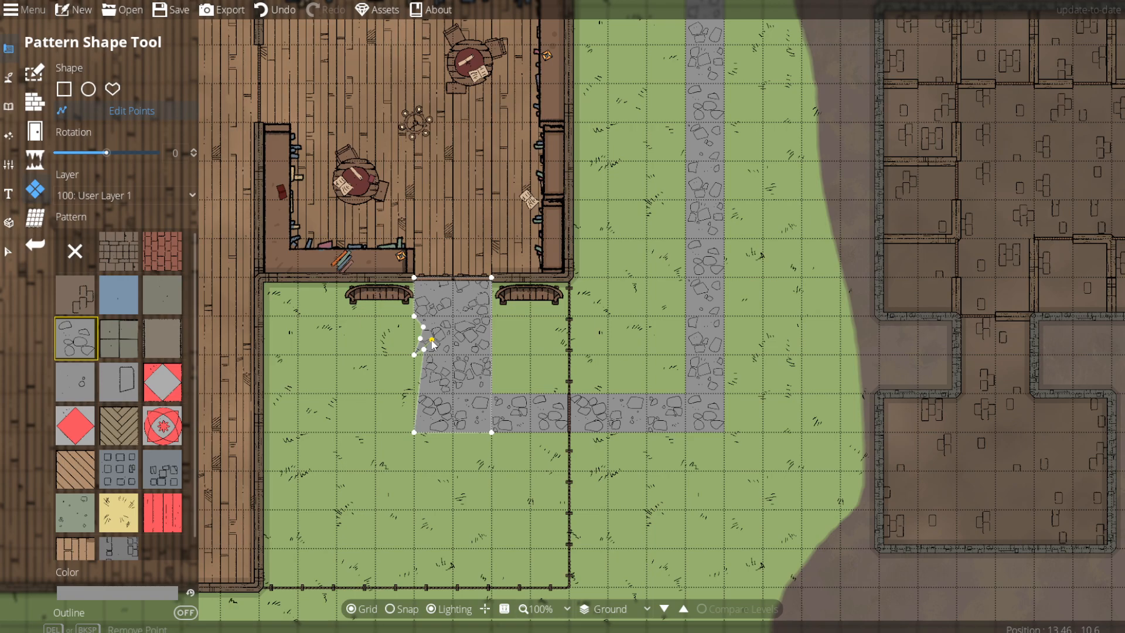
Step: Reshape the edge of the cobblestone path patch in the courtyard
{"action": "left_click_drag", "start_coordinate": [433, 340], "coordinate": [422, 375]}
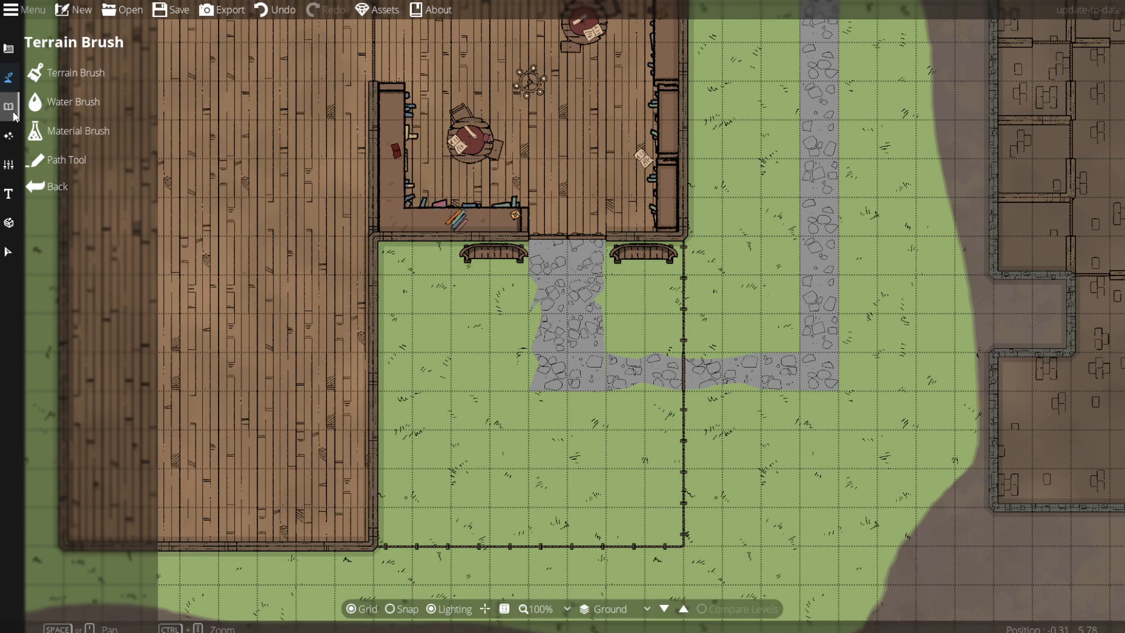
{"action": "left_click", "coordinate": [9, 106]}
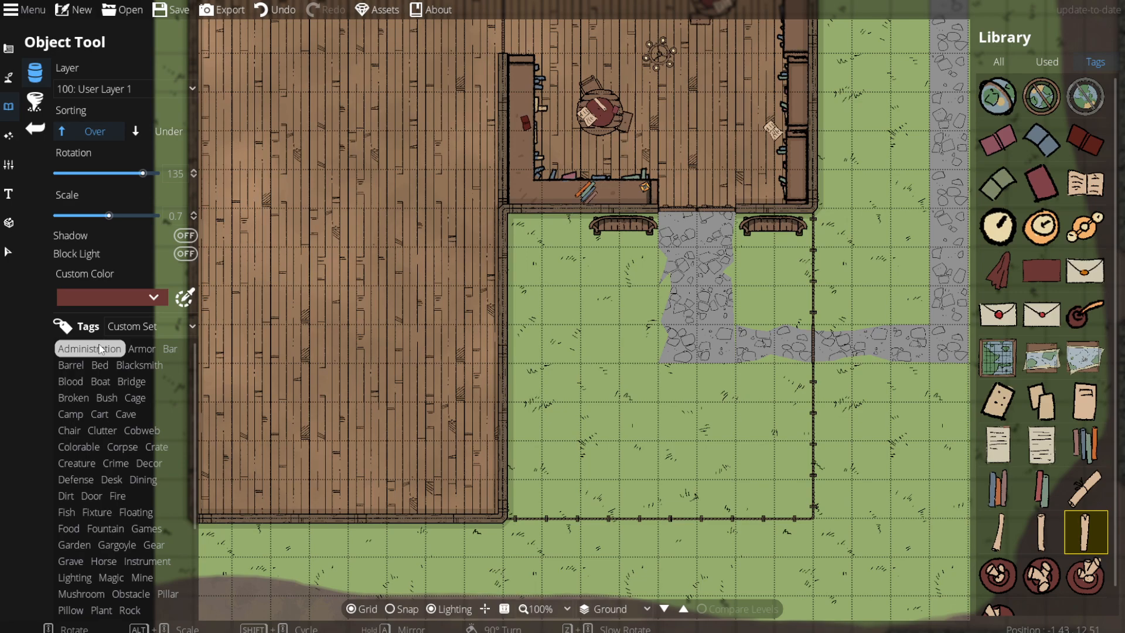
{"action": "mouse_move", "coordinate": [117, 479]}
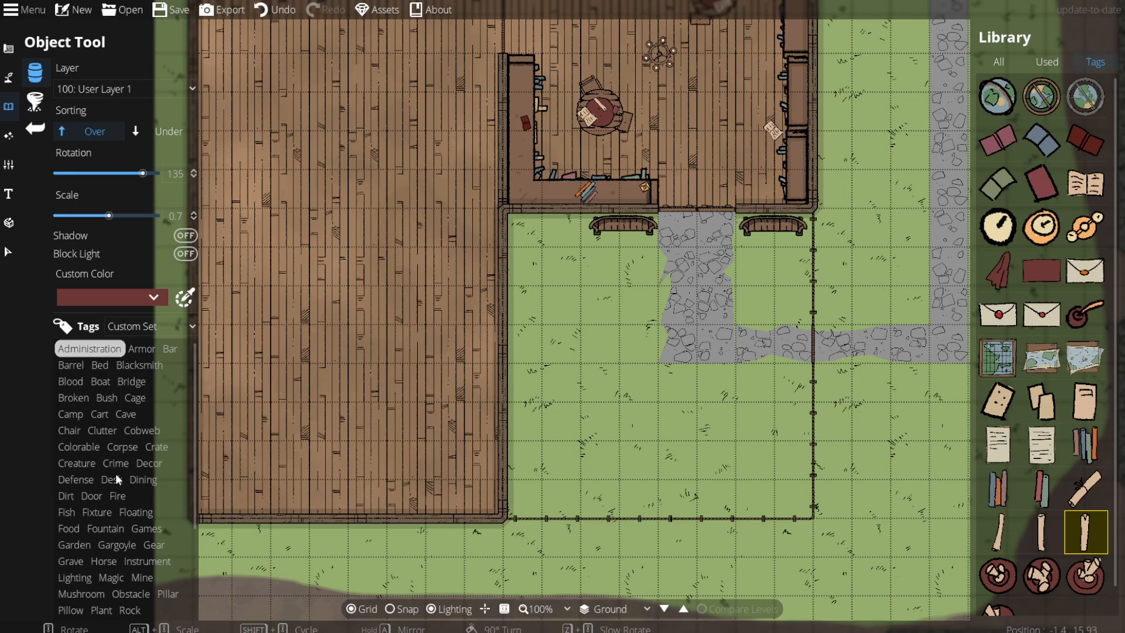
{"action": "mouse_move", "coordinate": [162, 404]}
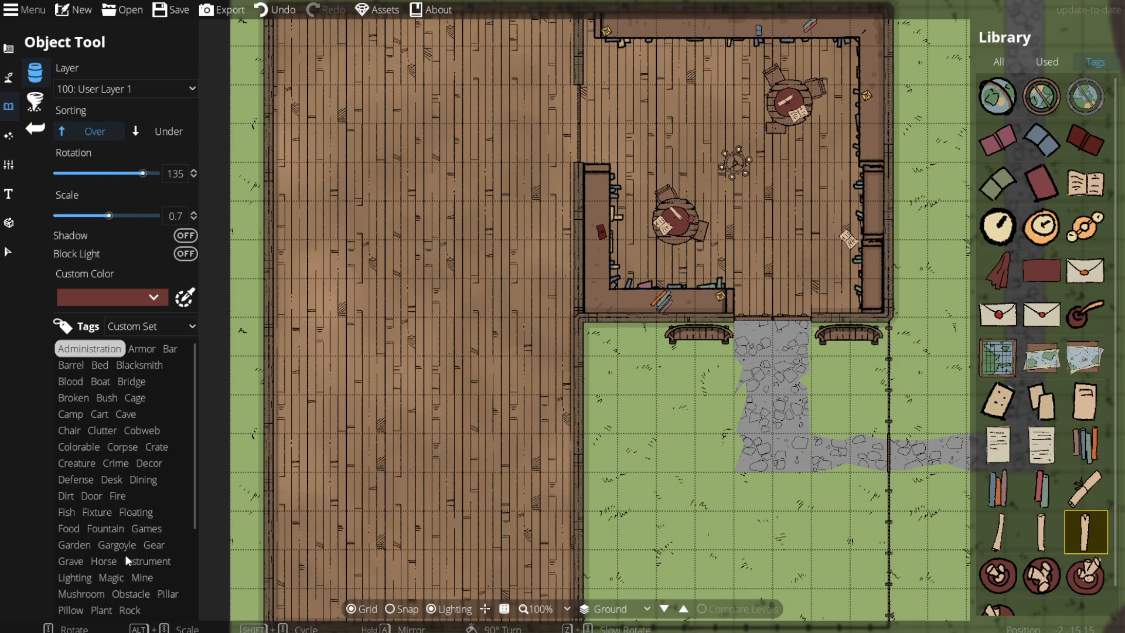
Step: Bring up the lighting assets such as torches, braziers and lamps in the object library
{"action": "left_click", "coordinate": [74, 577]}
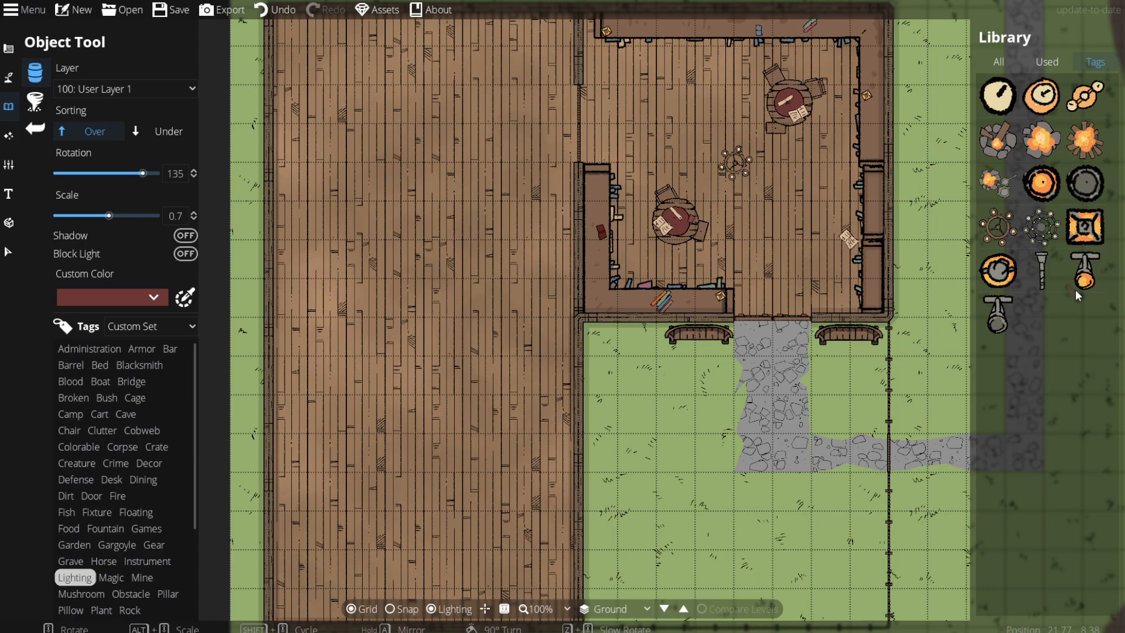
Step: Place a small lit torch beside each of the two entrance benches
{"action": "left_click", "coordinate": [1084, 271]}
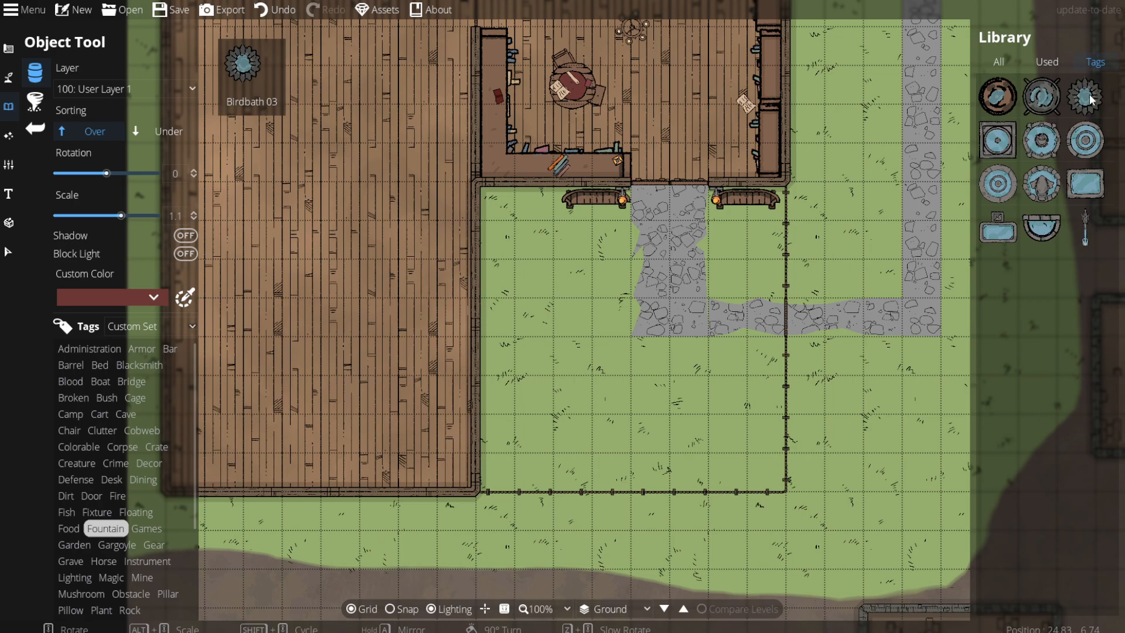
{"action": "left_click", "coordinate": [667, 367]}
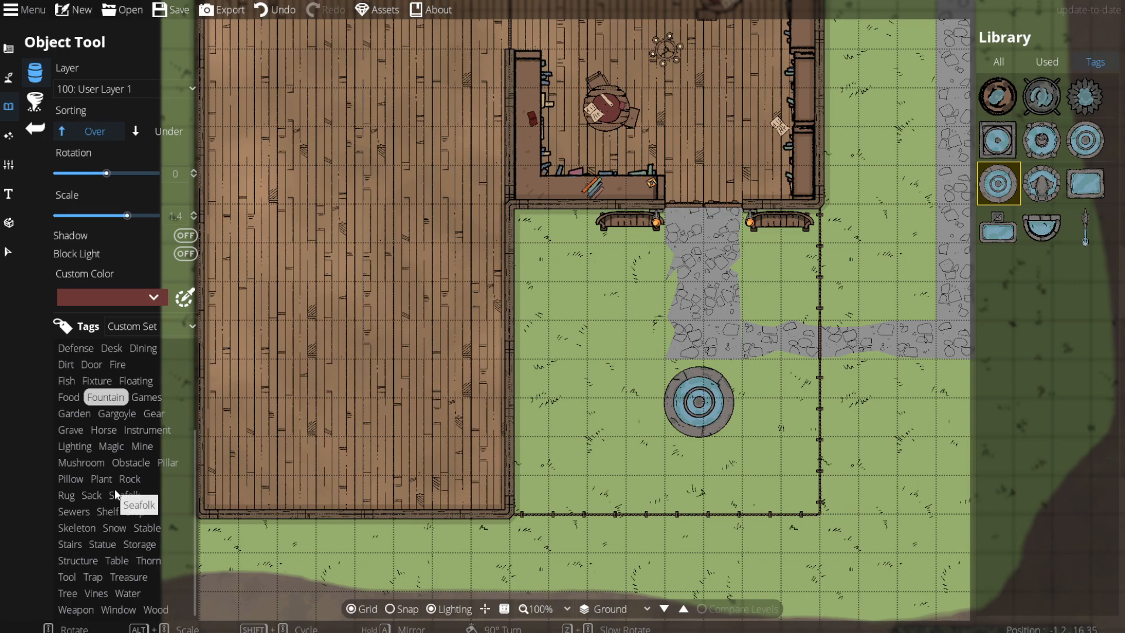
Step: List the stairs, ladders and steps assets after placing the fountain
{"action": "left_click", "coordinate": [69, 544]}
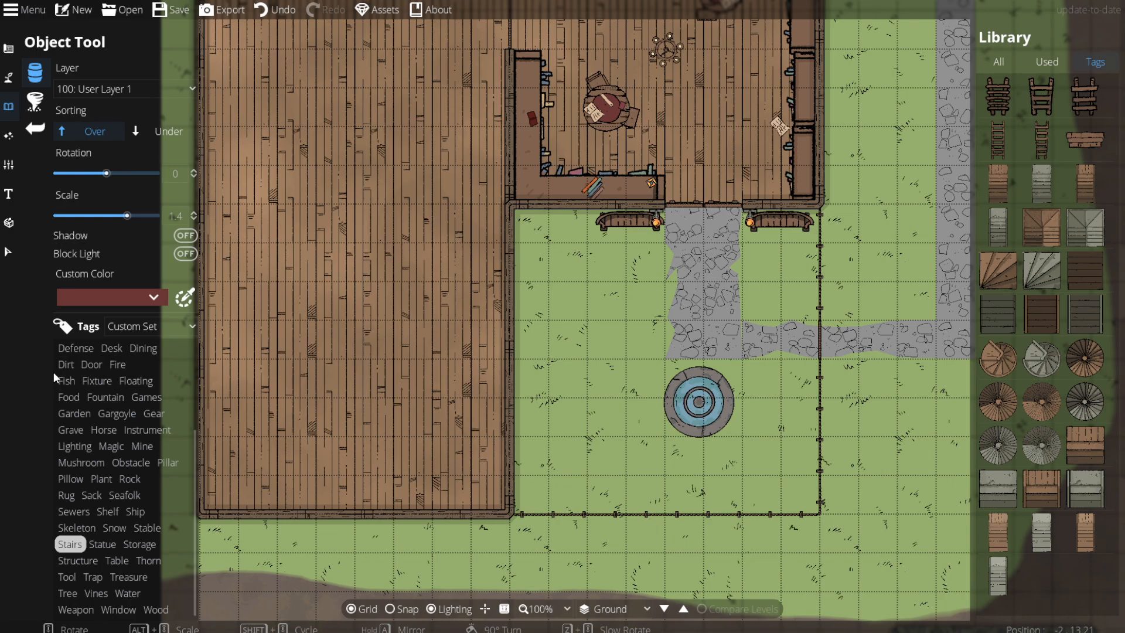
Step: Search 'trapd' and place the cellar hatch against the chapel wall with stairs beneath
{"action": "type", "text": "trapdoor"}
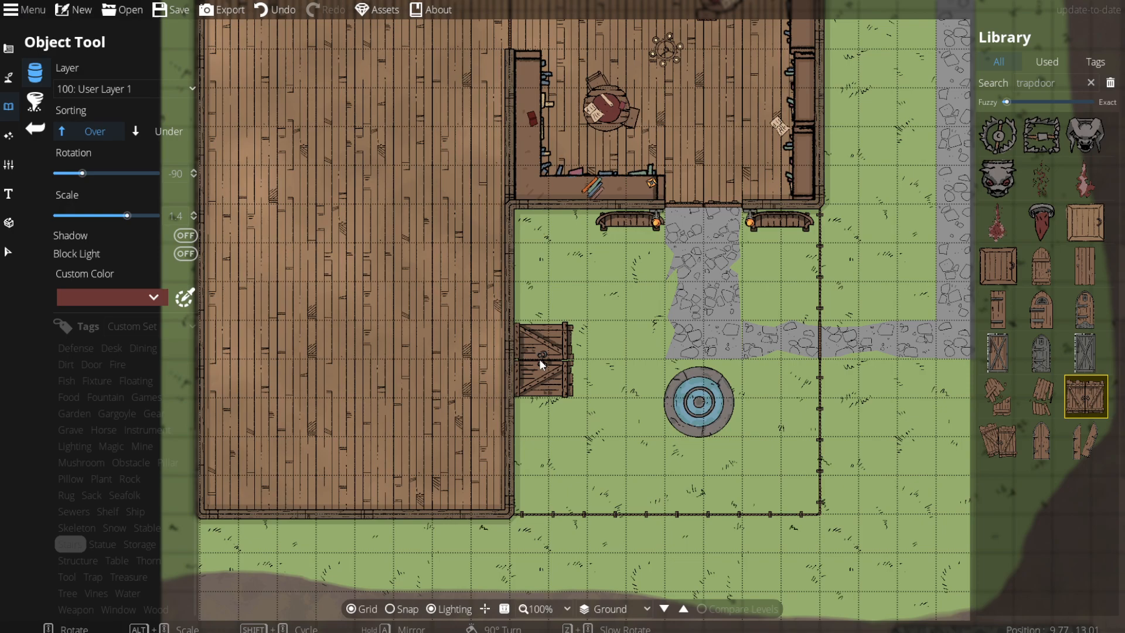
{"action": "left_click", "coordinate": [70, 543]}
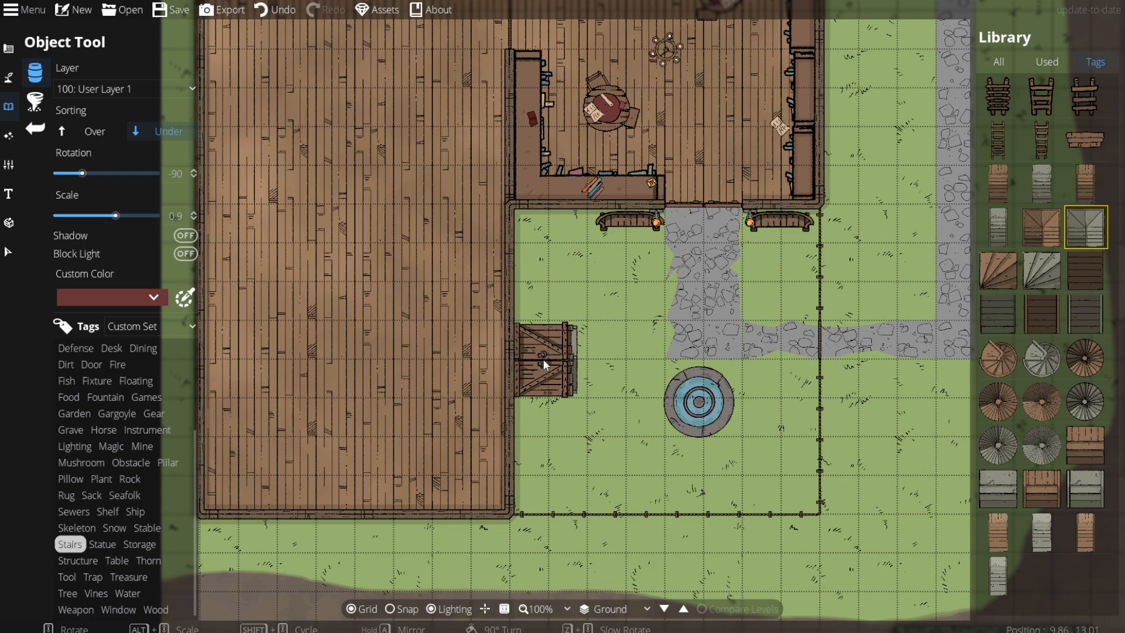
{"action": "left_click", "coordinate": [664, 353]}
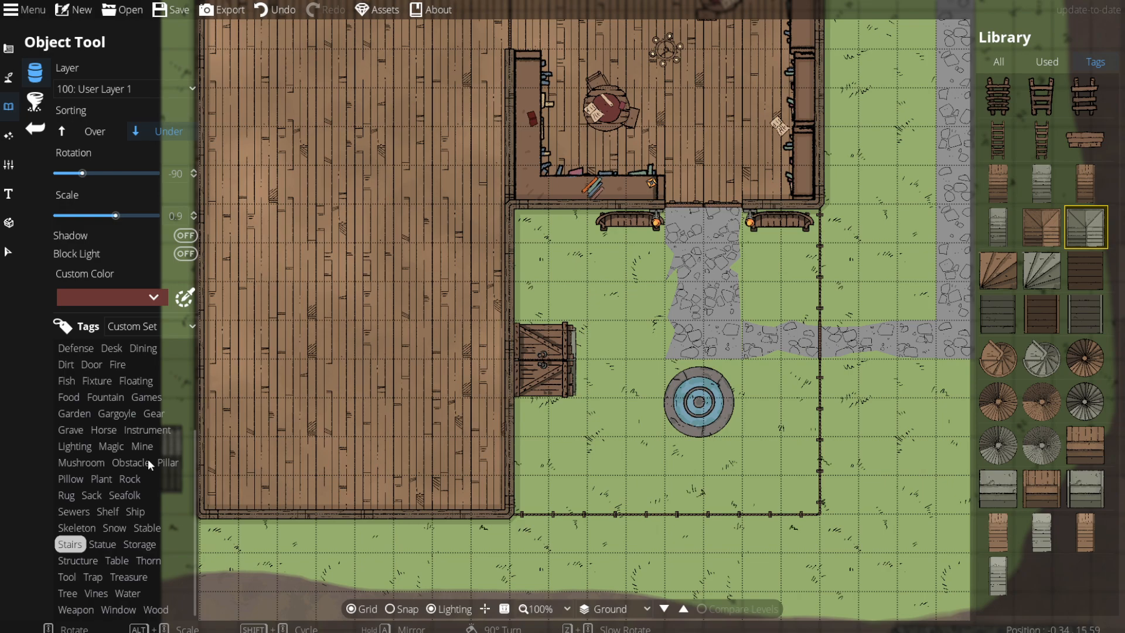
{"action": "left_click", "coordinate": [129, 479]}
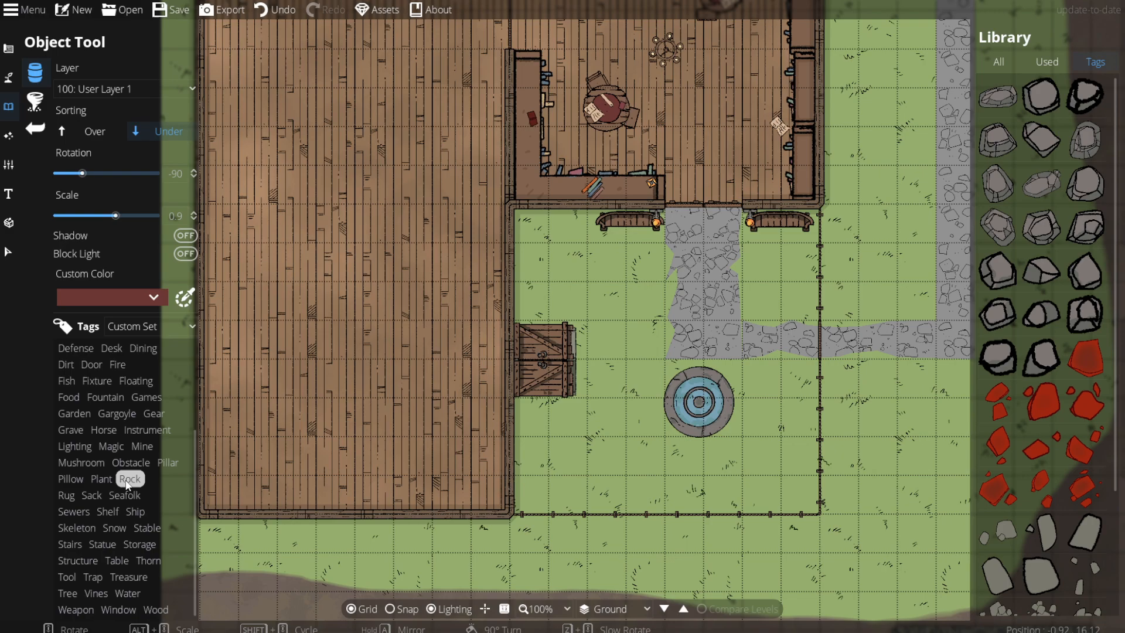
Step: Place a small grey rock by the southern fence among the courtyard planters
{"action": "left_click", "coordinate": [101, 479]}
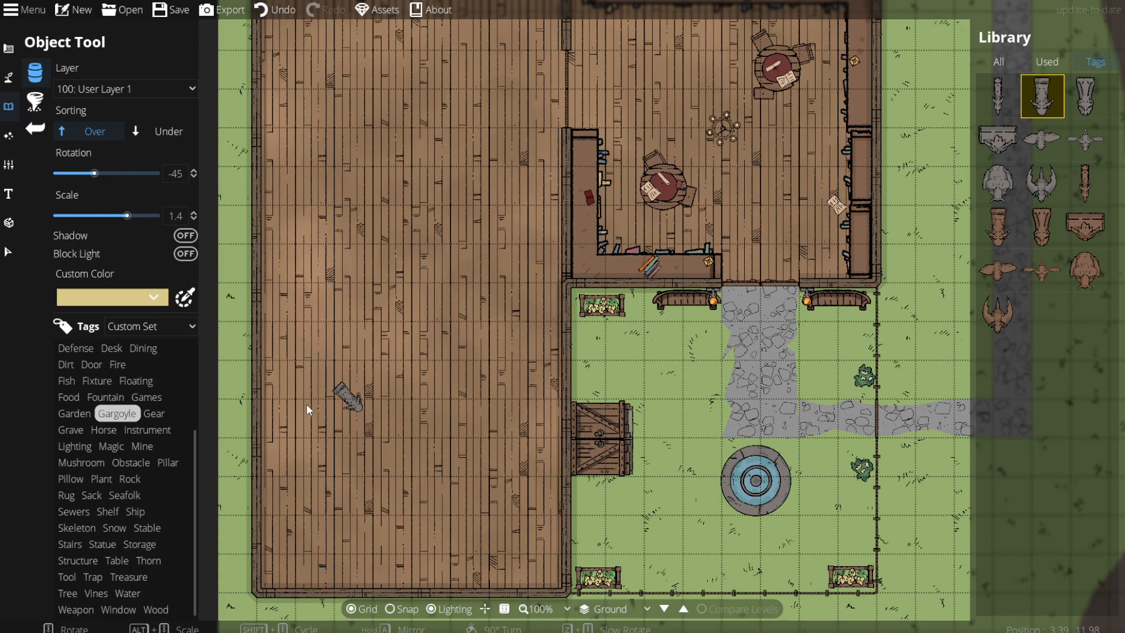
{"action": "left_click", "coordinate": [129, 479]}
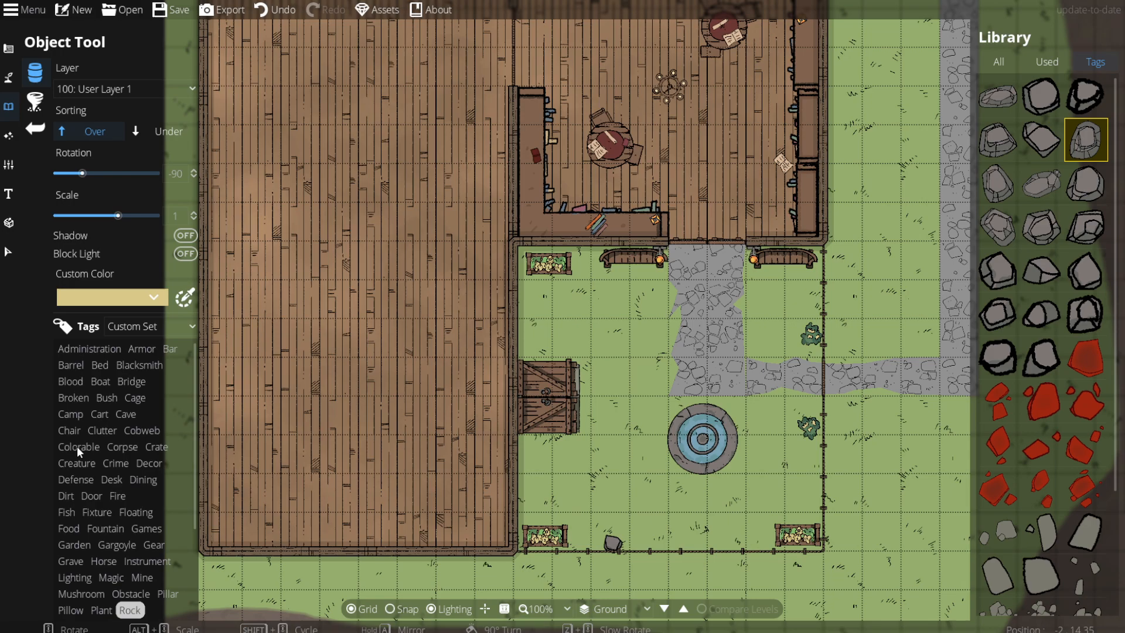
{"action": "mouse_move", "coordinate": [118, 497]}
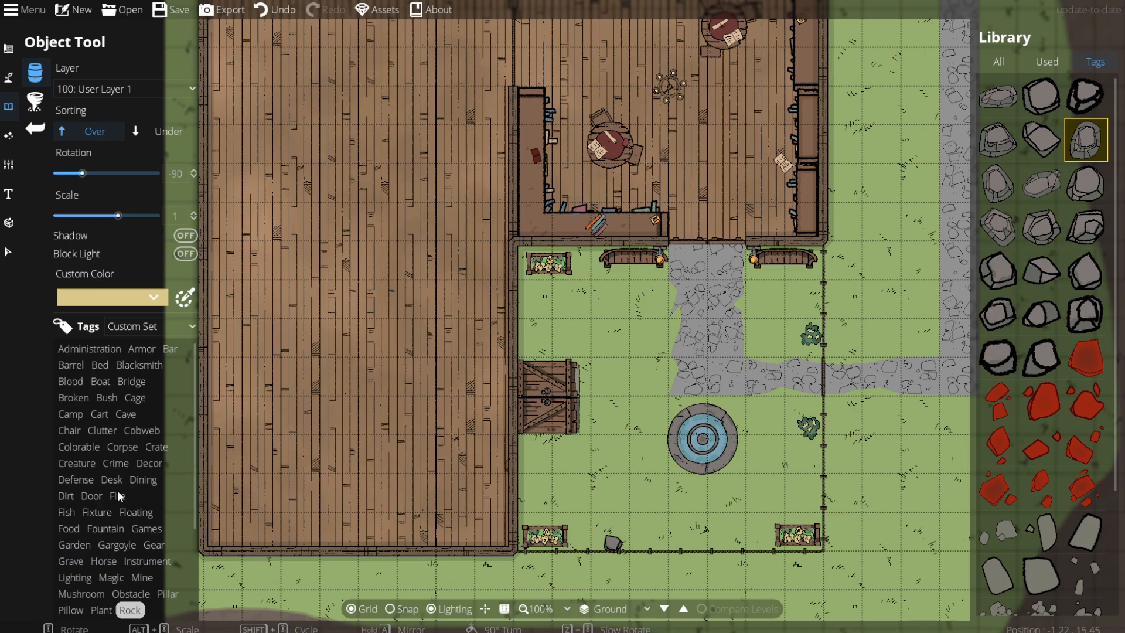
Step: Stack three small Crate-tag crates beside the big courtyard crate
{"action": "left_click", "coordinate": [156, 447]}
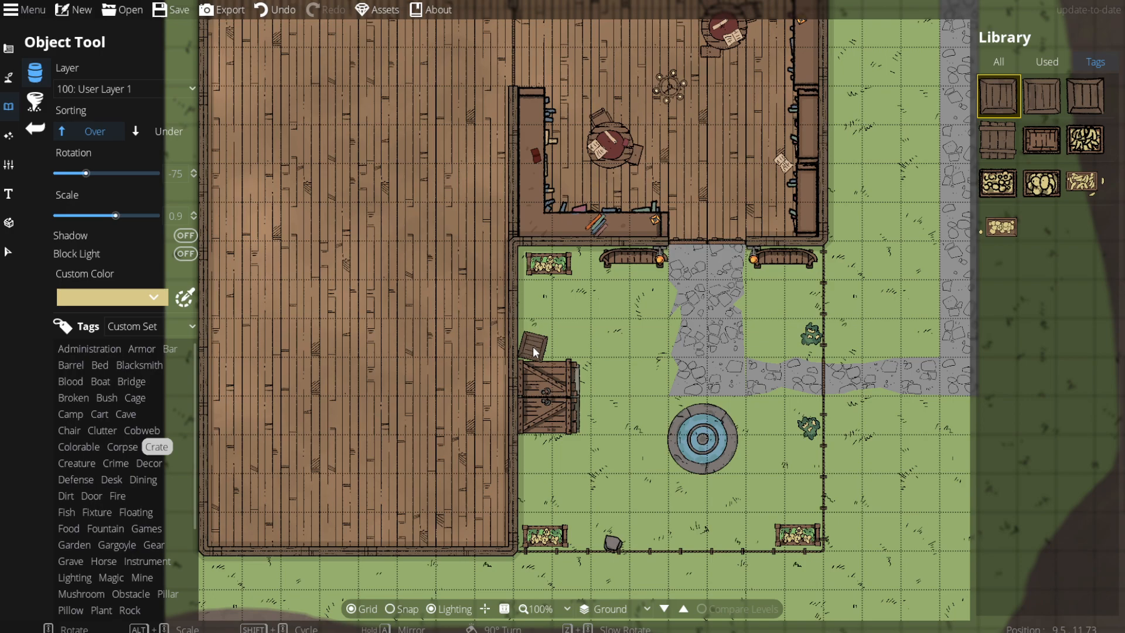
{"action": "left_click_drag", "start_coordinate": [534, 352], "coordinate": [547, 349]}
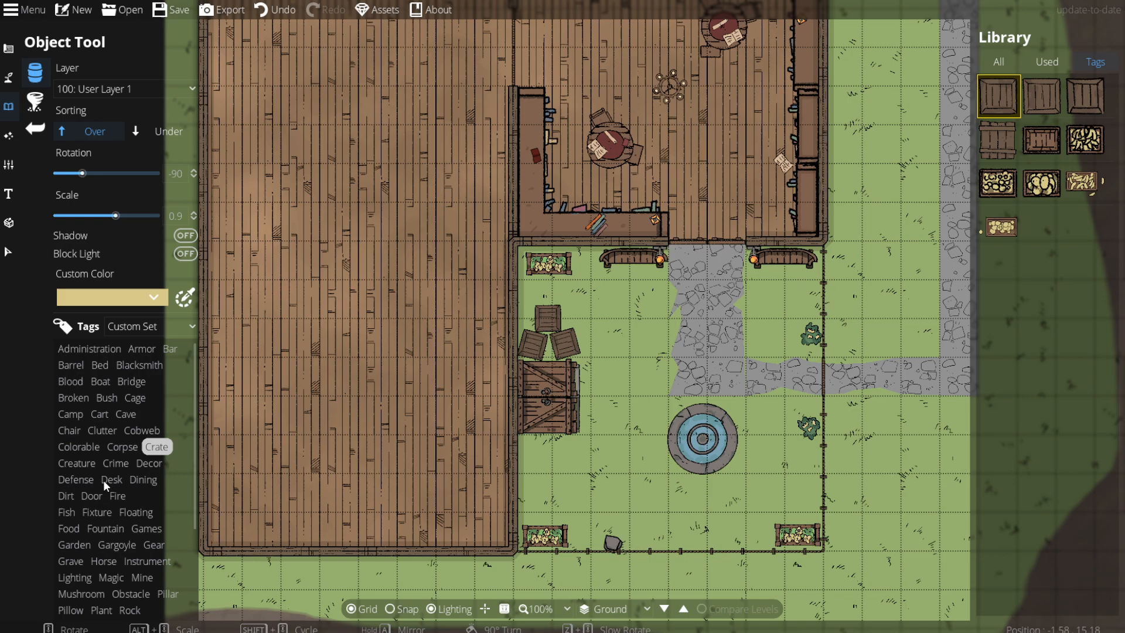
{"action": "left_click", "coordinate": [70, 365]}
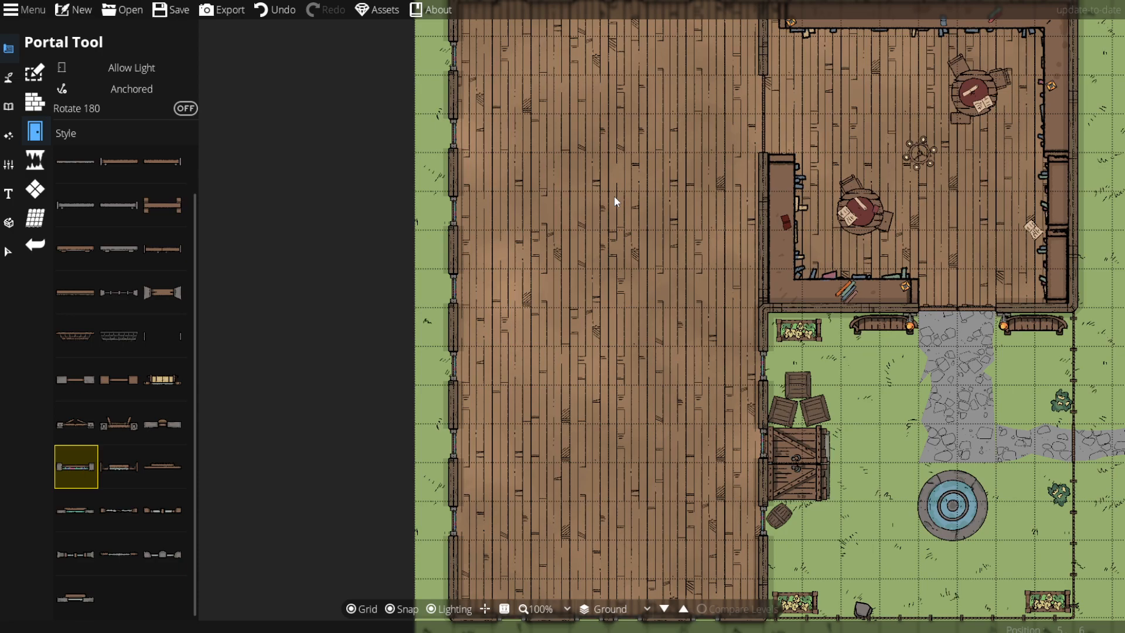
{"action": "mouse_move", "coordinate": [76, 206]}
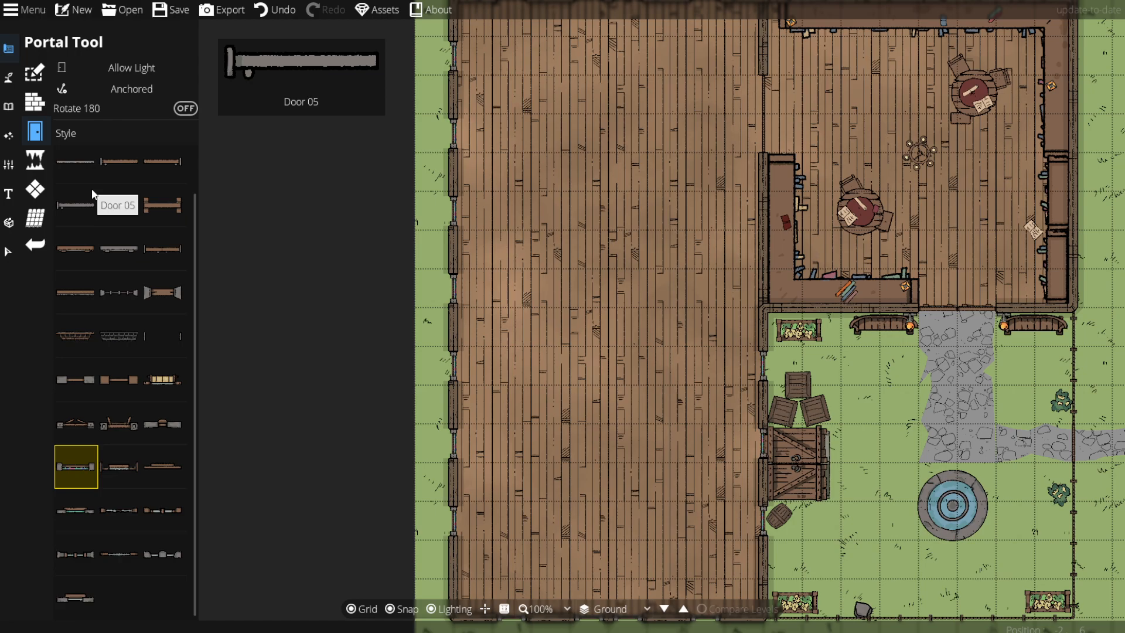
Step: Draw the chapel's wooden walls and add window and door openings
{"action": "left_click", "coordinate": [35, 102]}
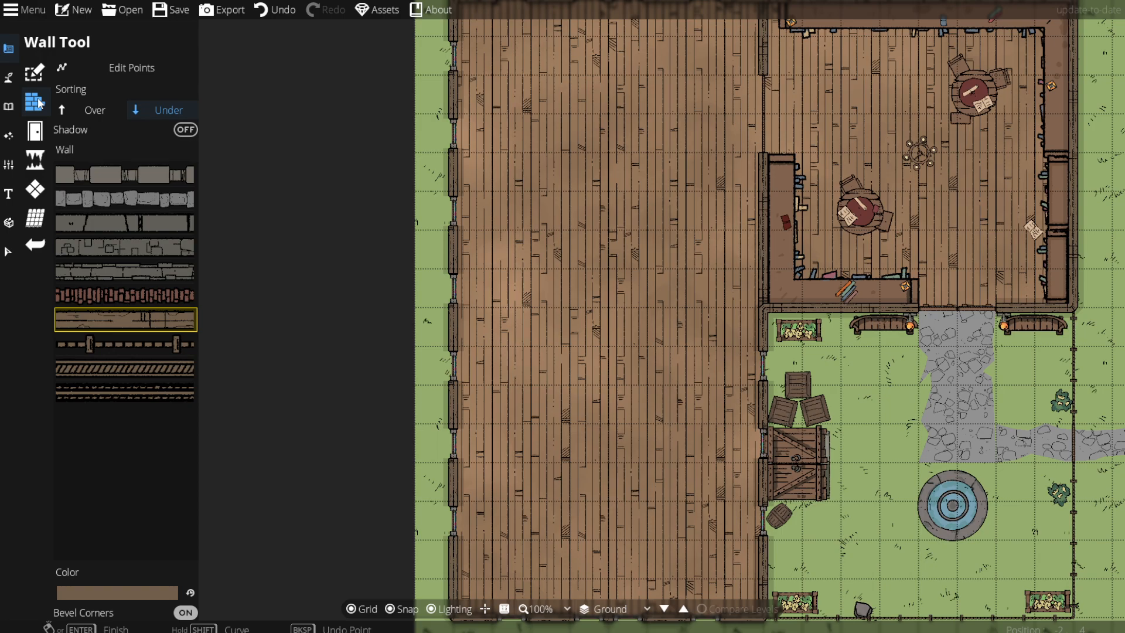
{"action": "left_click", "coordinate": [34, 102]}
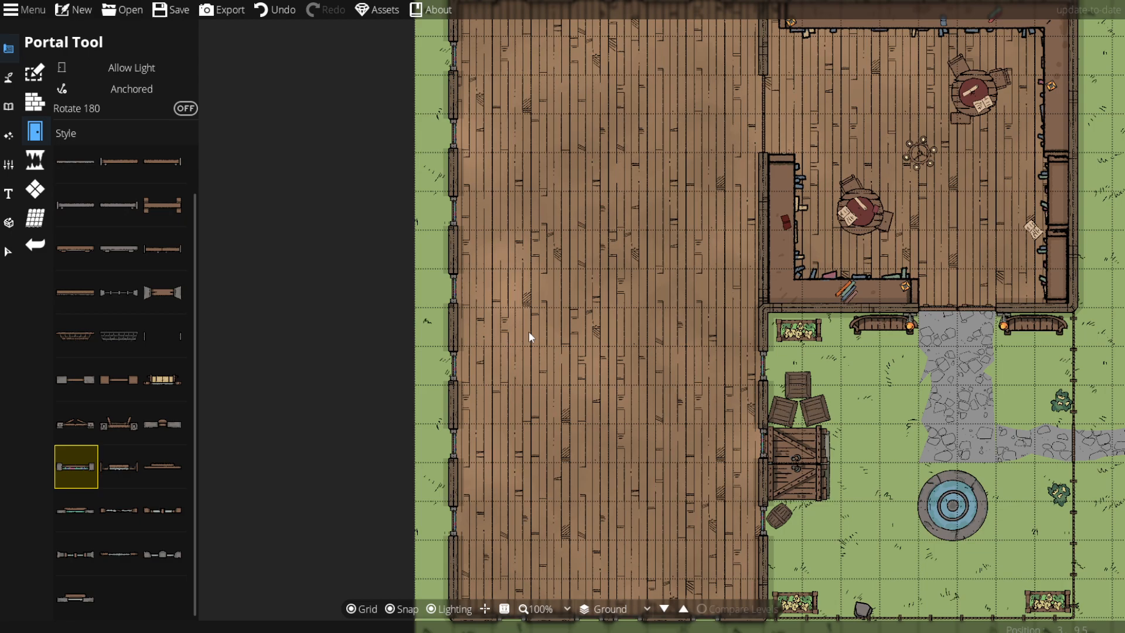
{"action": "left_click", "coordinate": [8, 102]}
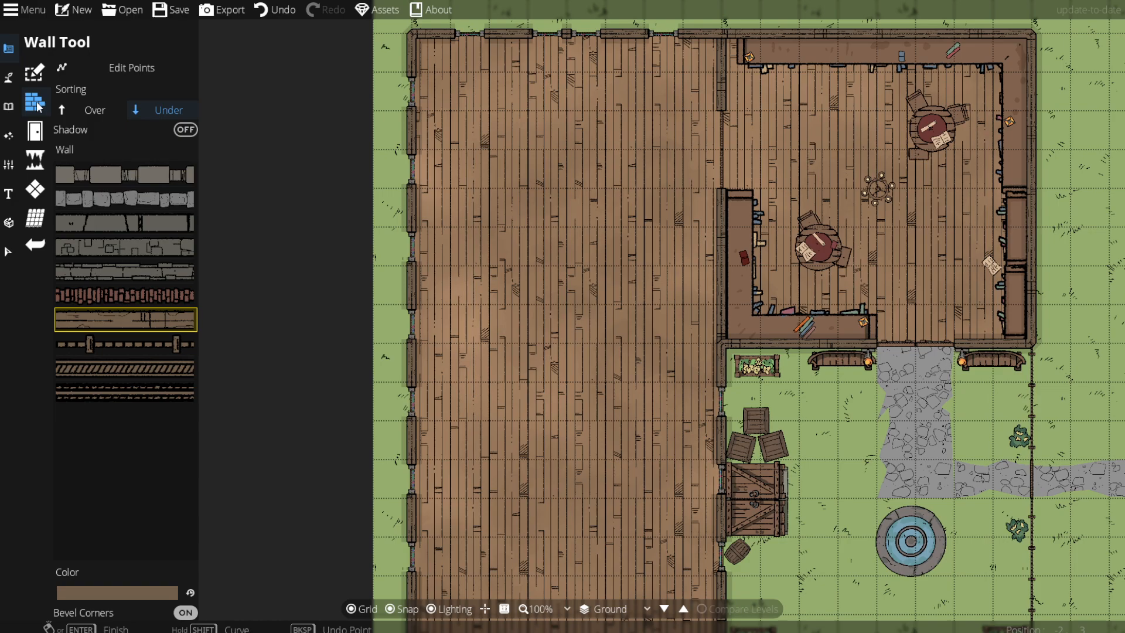
{"action": "mouse_move", "coordinate": [124, 223]}
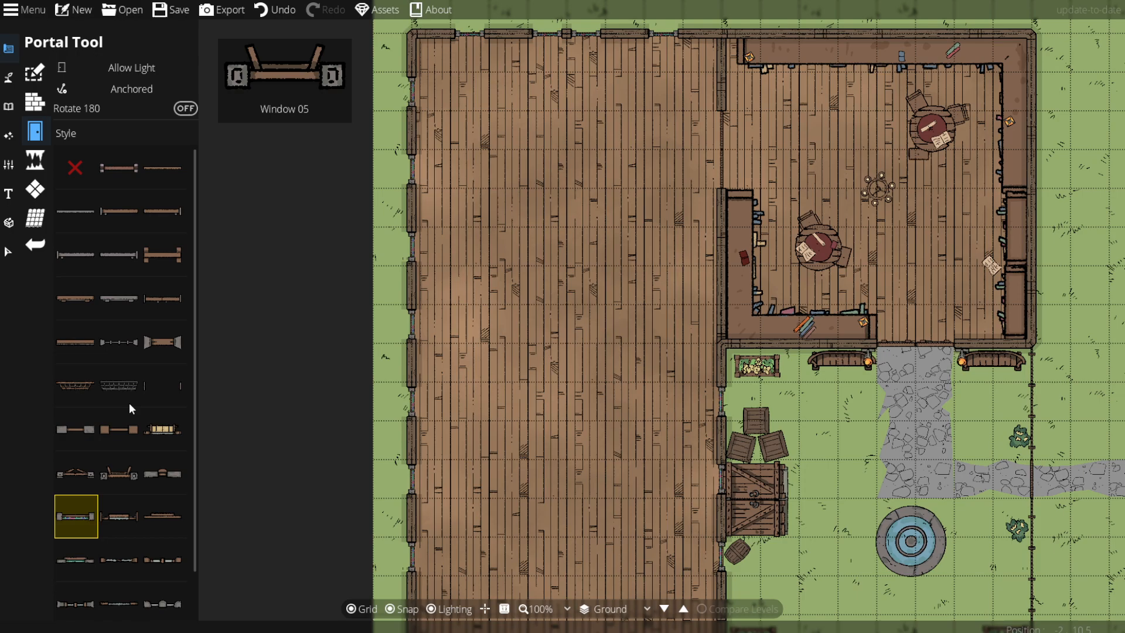
{"action": "left_click", "coordinate": [9, 77]}
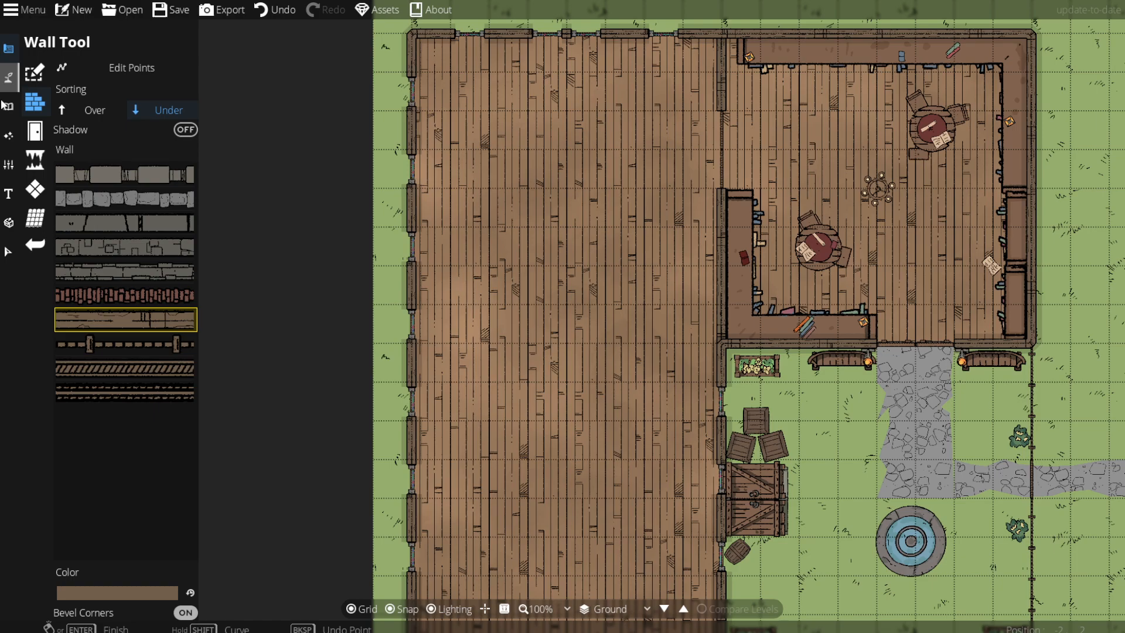
{"action": "left_click", "coordinate": [9, 108]}
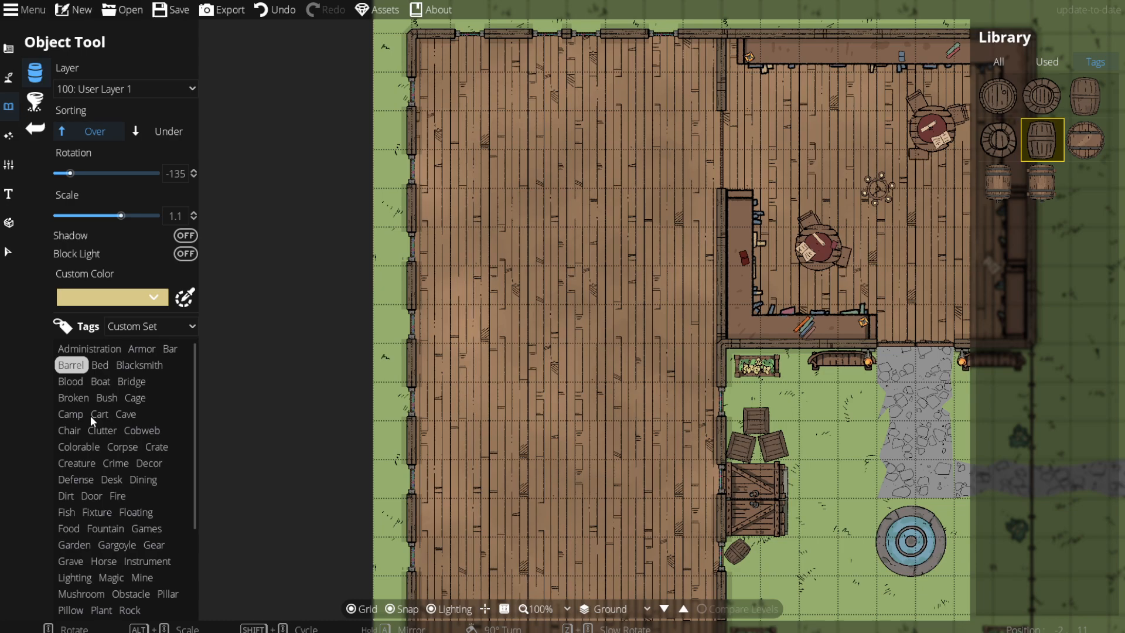
Step: Filter the library by the Chair tag and pick the Throne 06 asset
{"action": "left_click", "coordinate": [70, 429]}
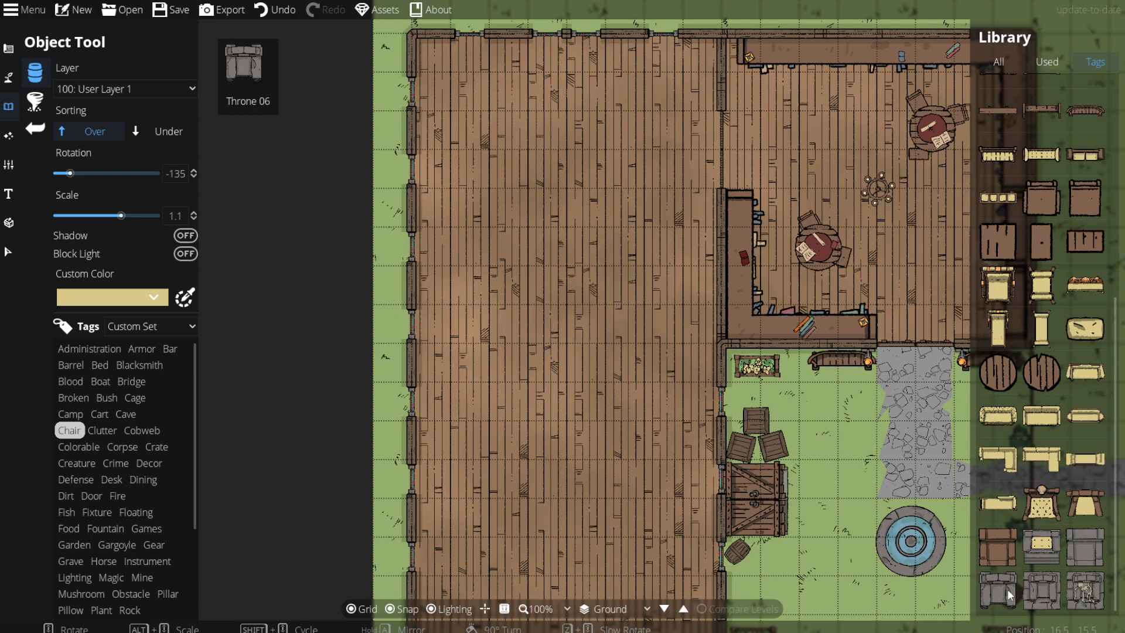
{"action": "left_click", "coordinate": [89, 348]}
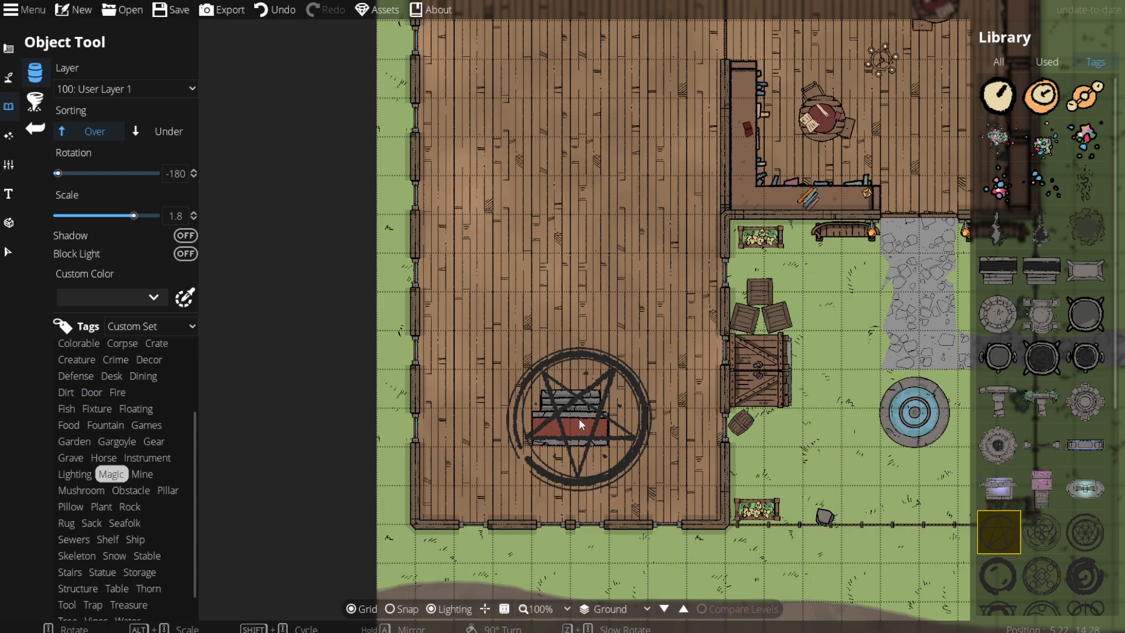
Step: Place the grey stone stage and red altar at scale 1.8
{"action": "left_click_drag", "start_coordinate": [133, 215], "coordinate": [96, 215]}
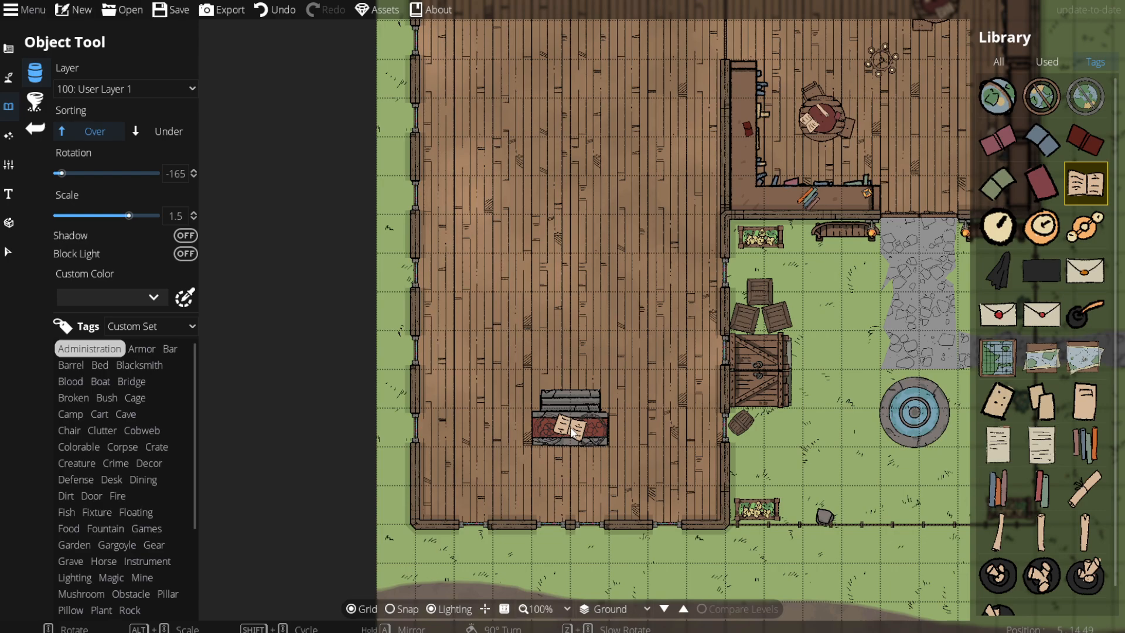
{"action": "mouse_move", "coordinate": [83, 517]}
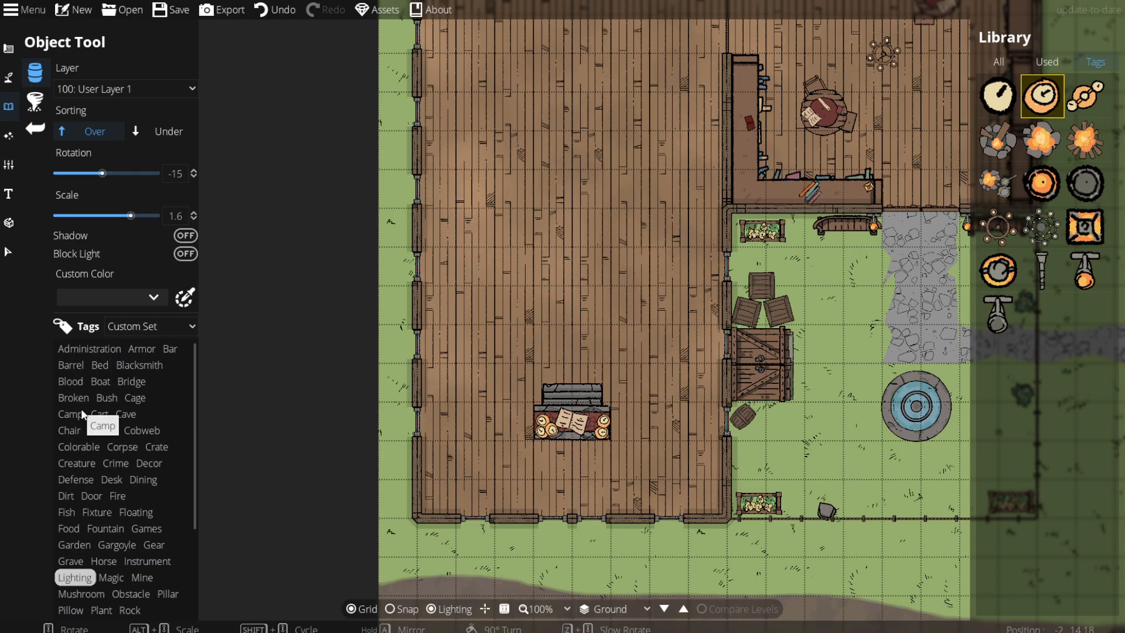
Step: Scroll through the Lighting tag's assets to find candles for the altar
{"action": "scroll", "scroll_direction": "down", "scroll_amount": 3}
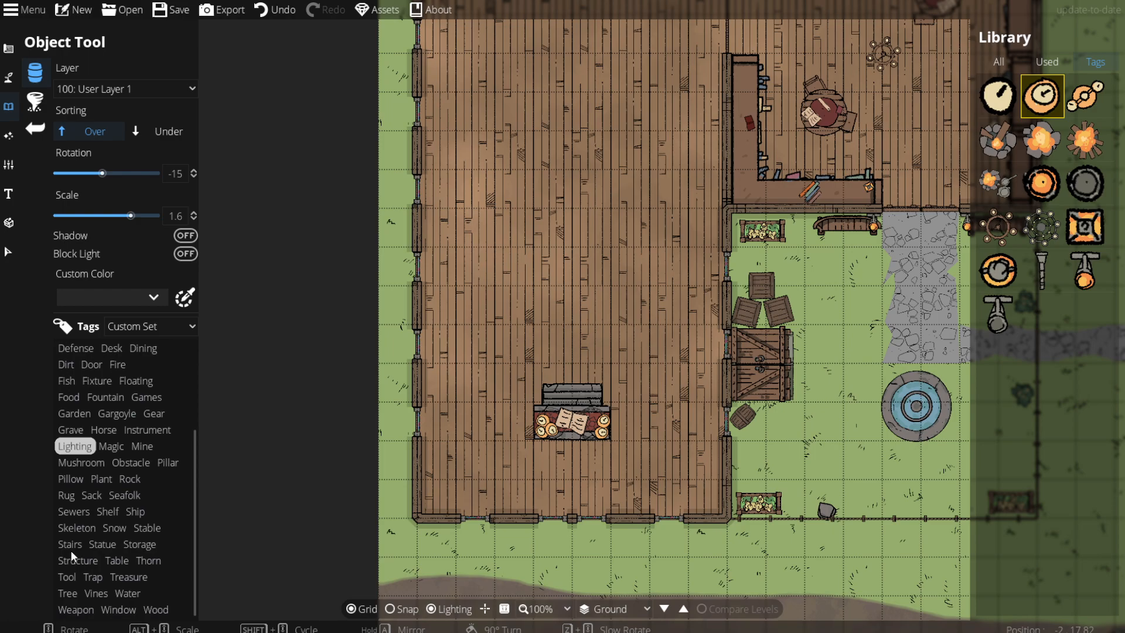
Step: Draw a wooden plank wall across the chapel below the altar as the stage edge
{"action": "left_click", "coordinate": [69, 544]}
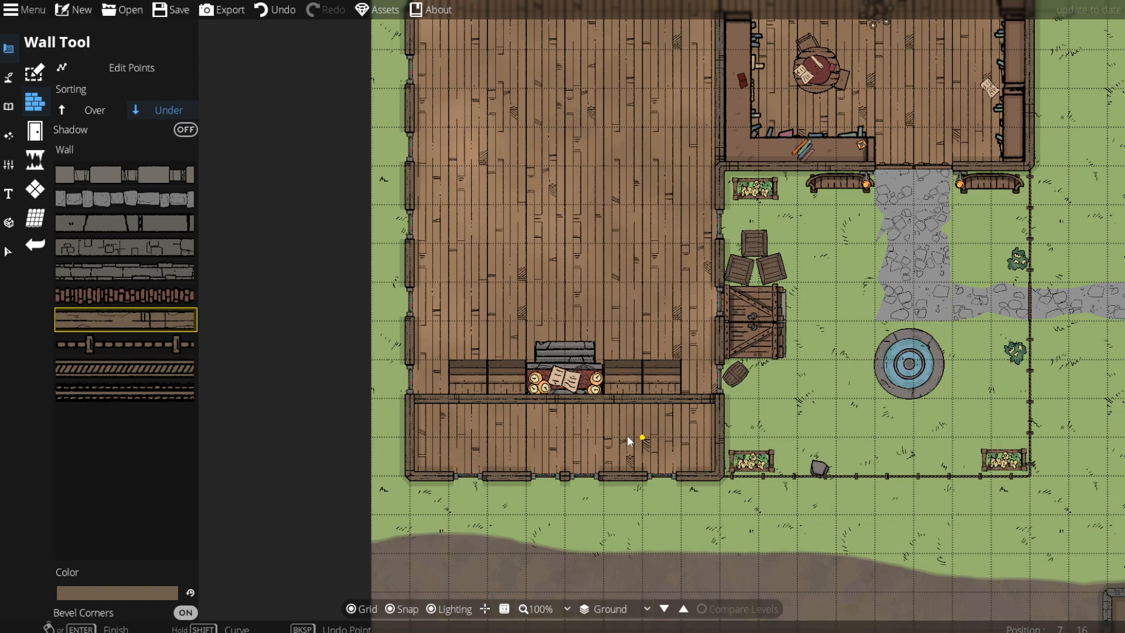
Step: Try a different wall style, then bring up the terrain painting brushes
{"action": "left_click", "coordinate": [125, 368]}
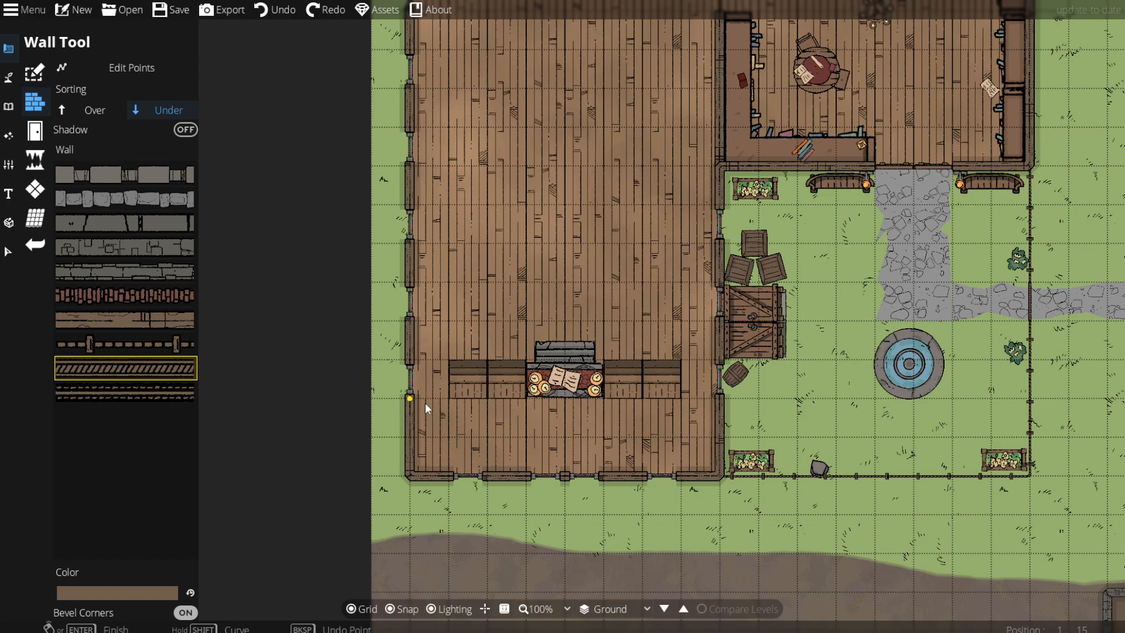
{"action": "mouse_move", "coordinate": [81, 162]}
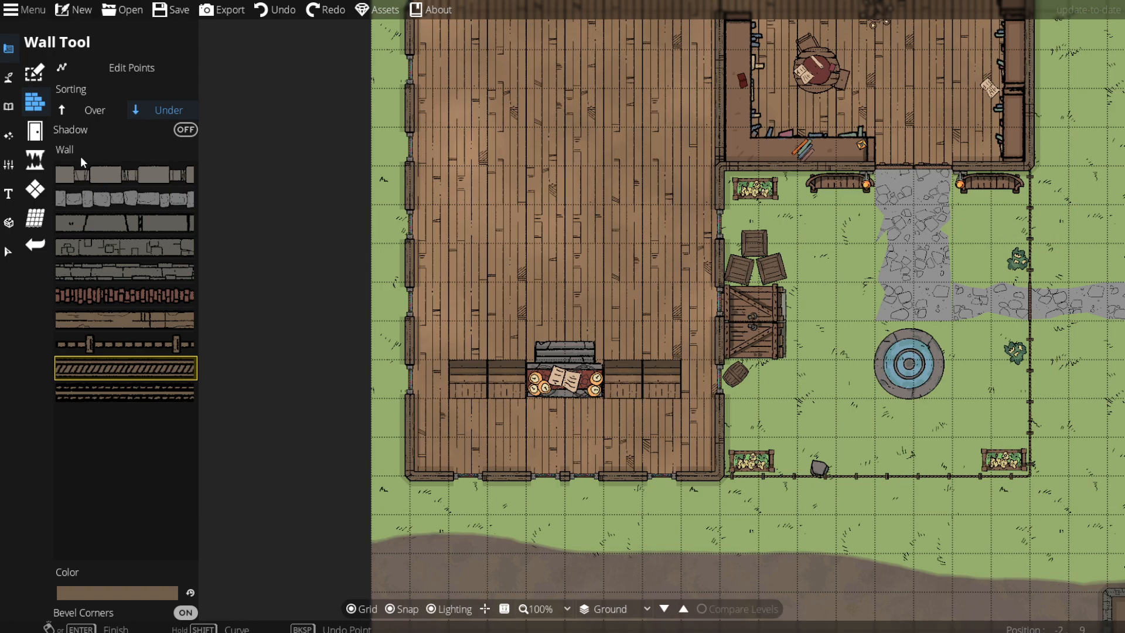
{"action": "left_click", "coordinate": [411, 438]}
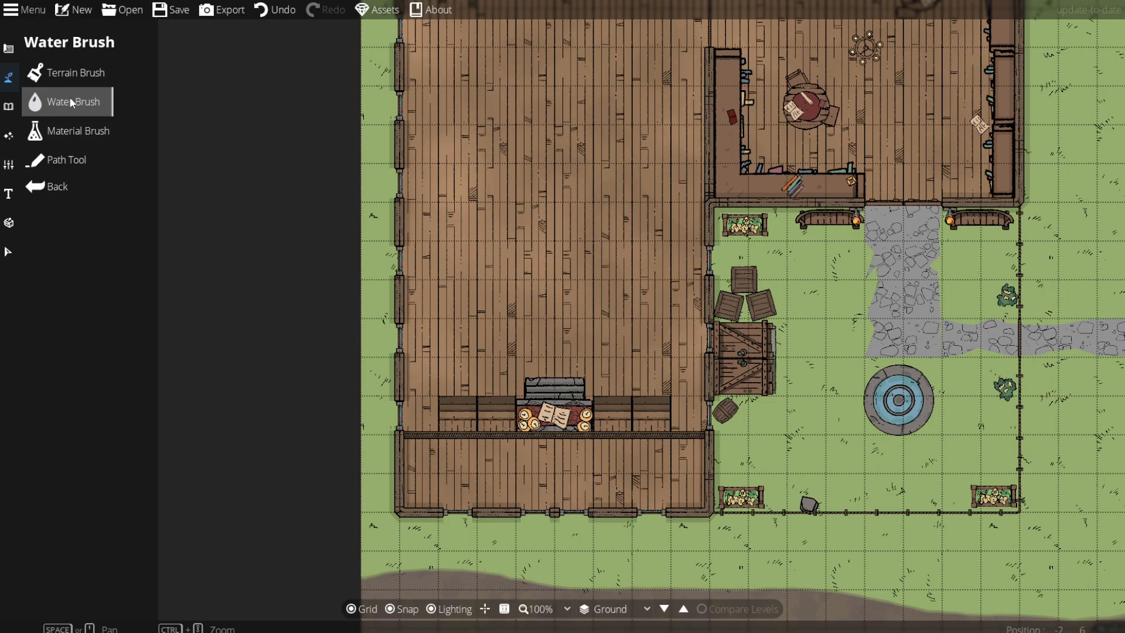
Step: Place two columns of wooden pews, then filter the library to Administration assets
{"action": "left_click", "coordinate": [8, 106]}
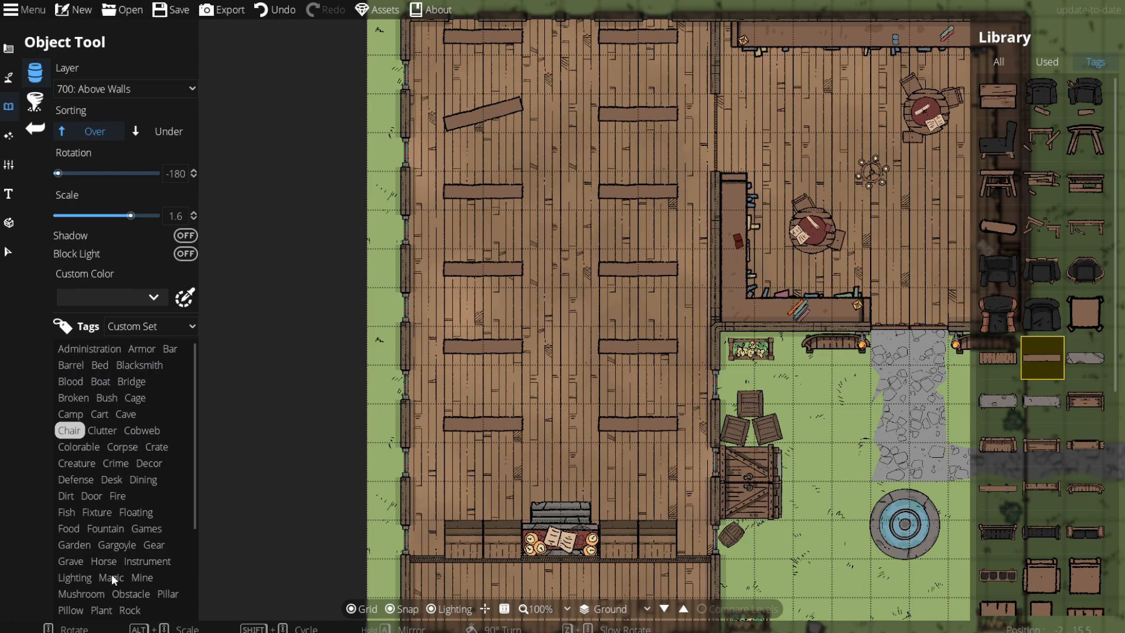
{"action": "left_click", "coordinate": [122, 89]}
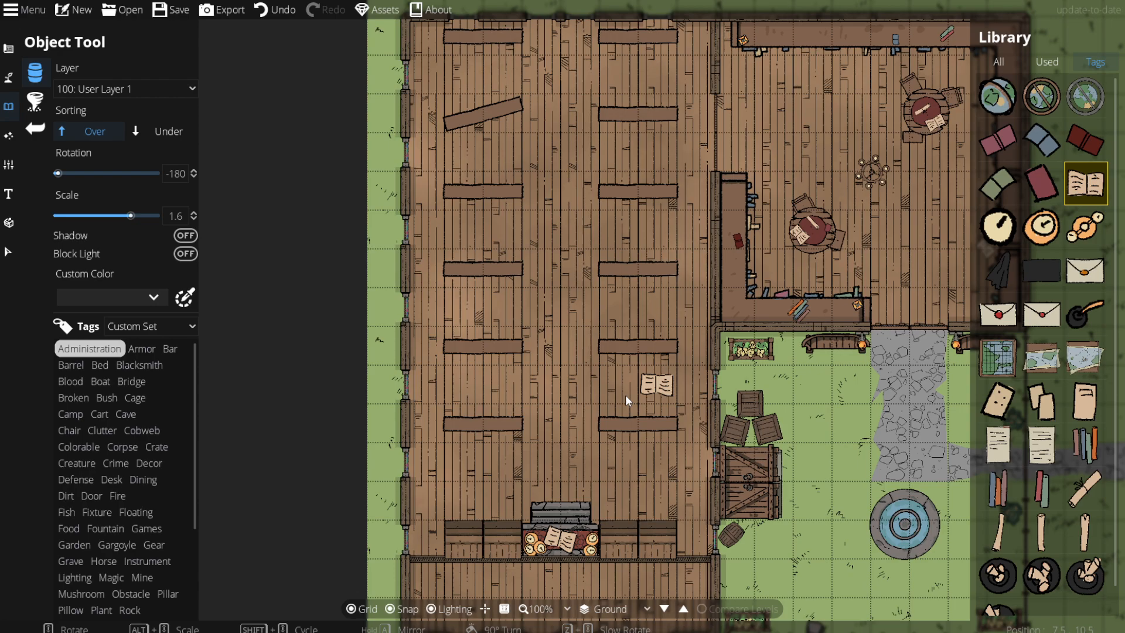
Step: Place a scroll from the Administration assets beneath one of the pews
{"action": "scroll", "scroll_direction": "down", "scroll_amount": 3}
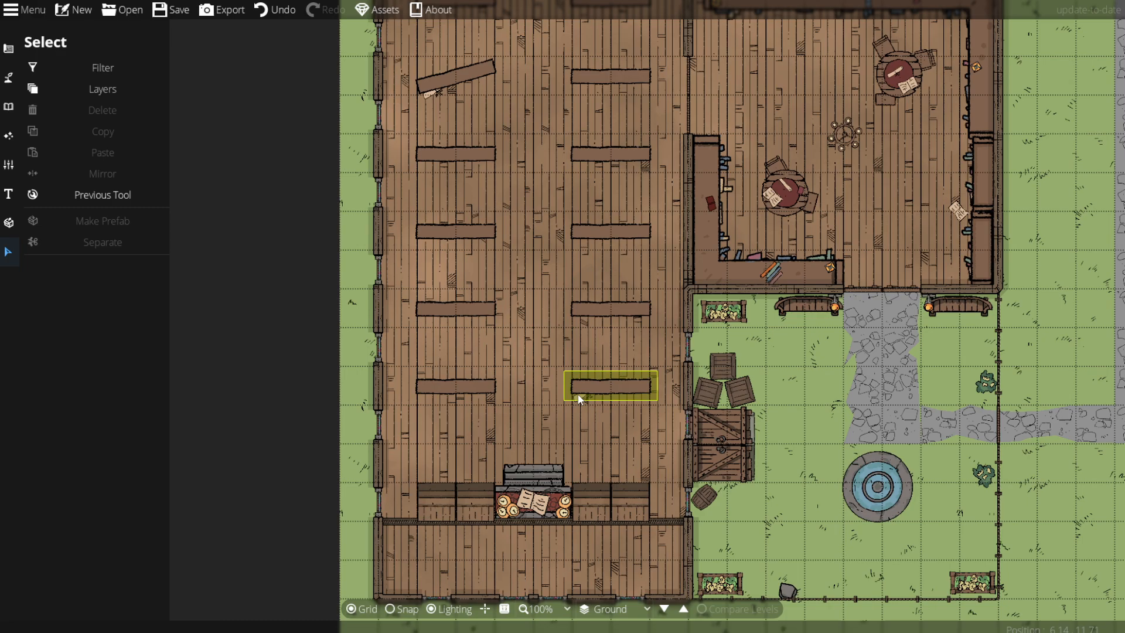
{"action": "left_click", "coordinate": [1085, 489]}
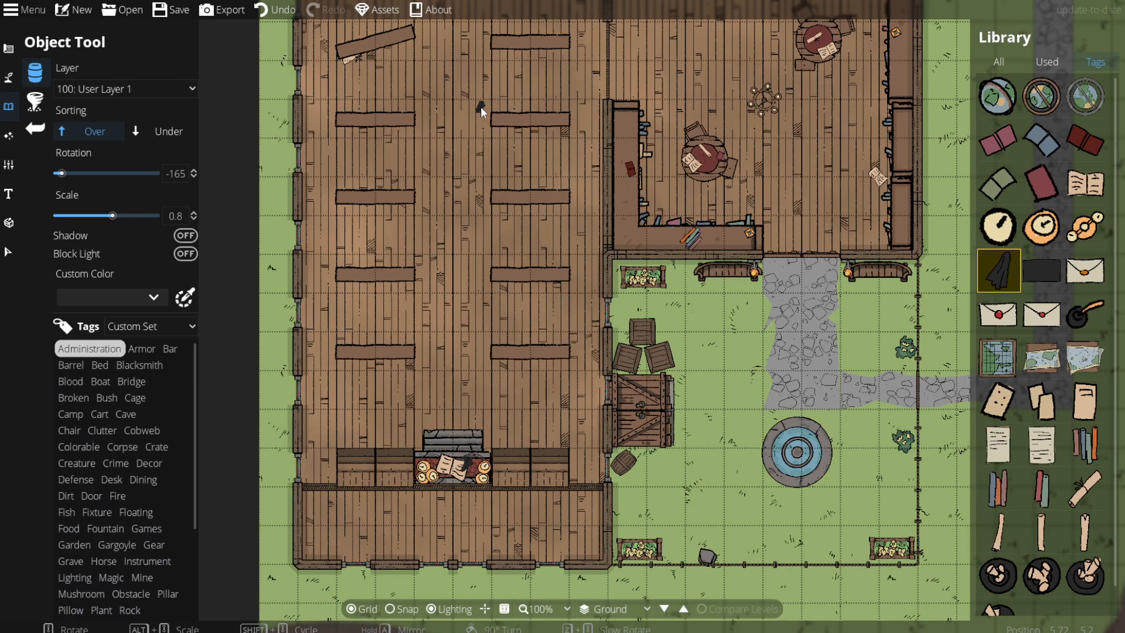
{"action": "left_click", "coordinate": [10, 106]}
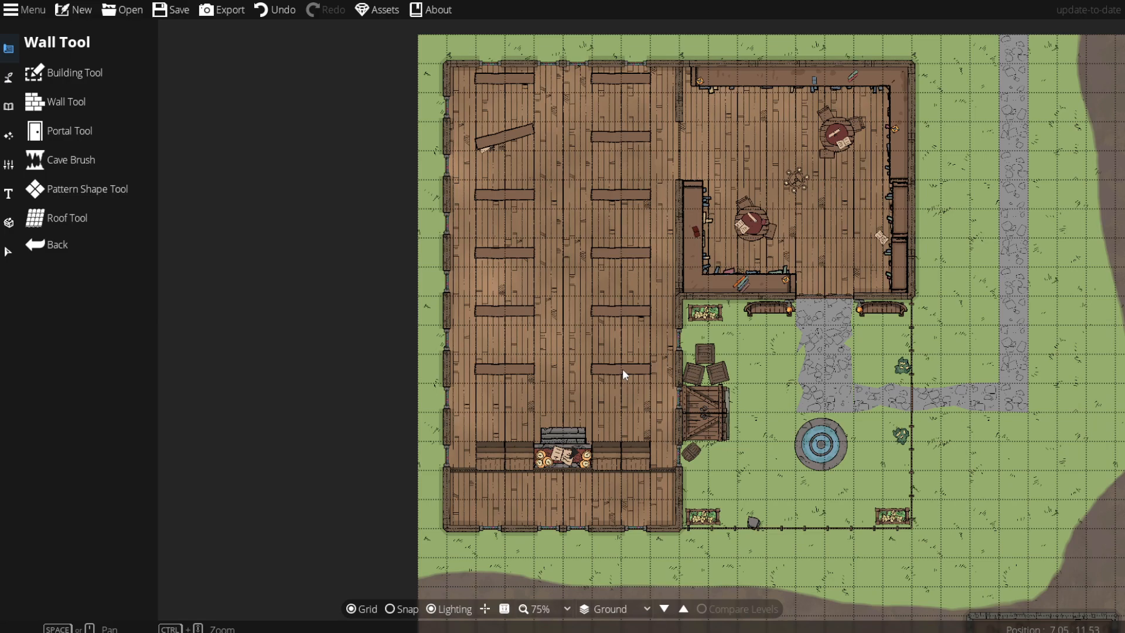
{"action": "mouse_move", "coordinate": [976, 338]}
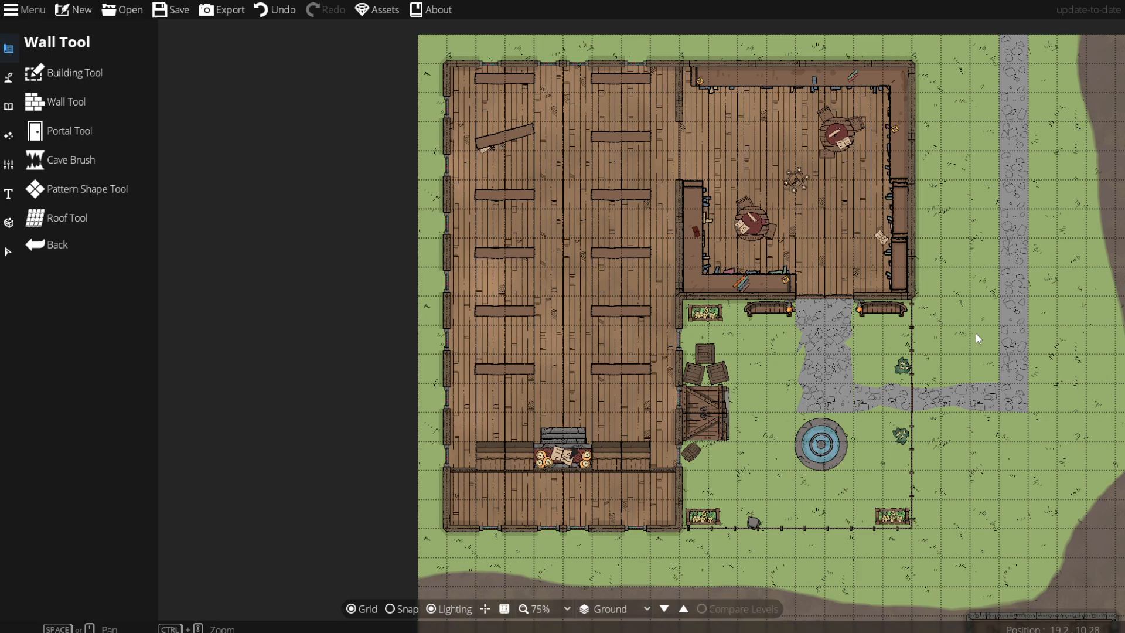